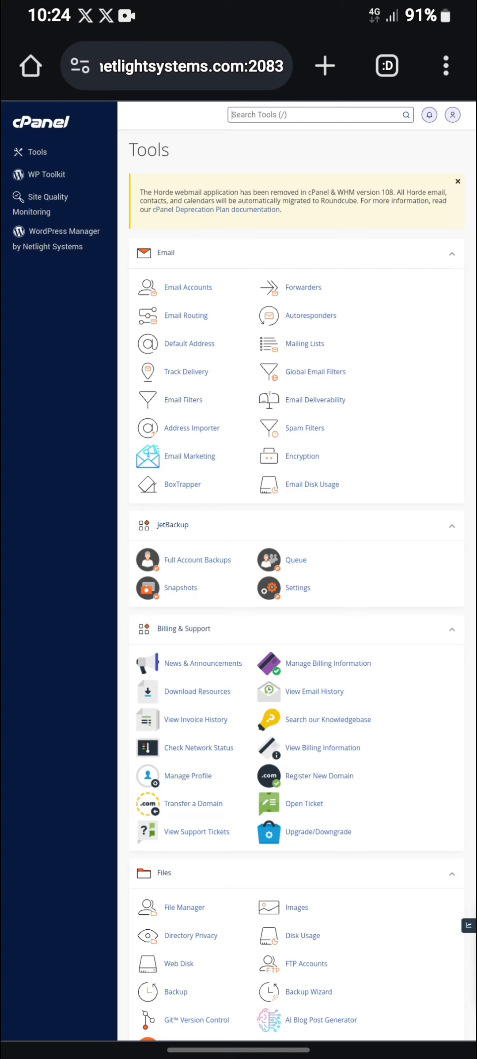
Step: Reach File Manager under Files and start an upload into public_html
scroll(down, 3)
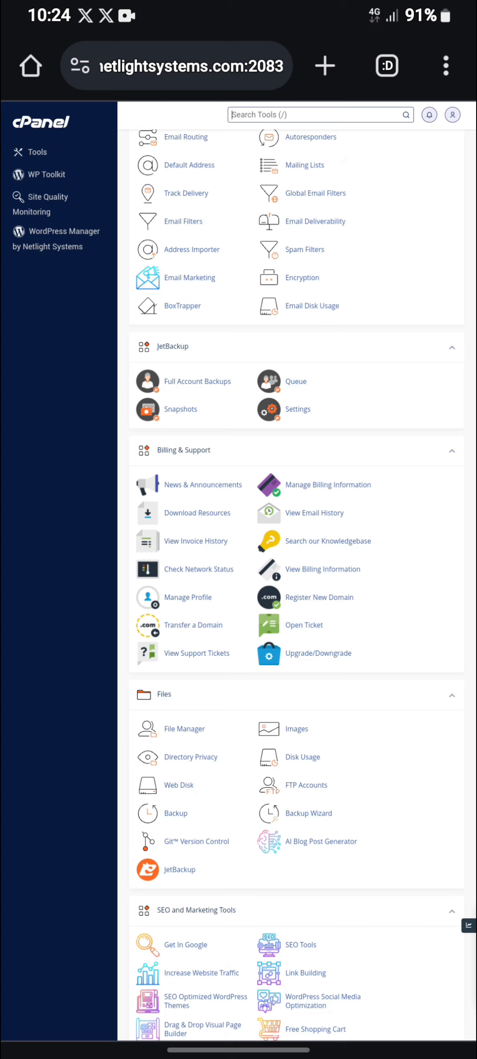
scroll(down, 3)
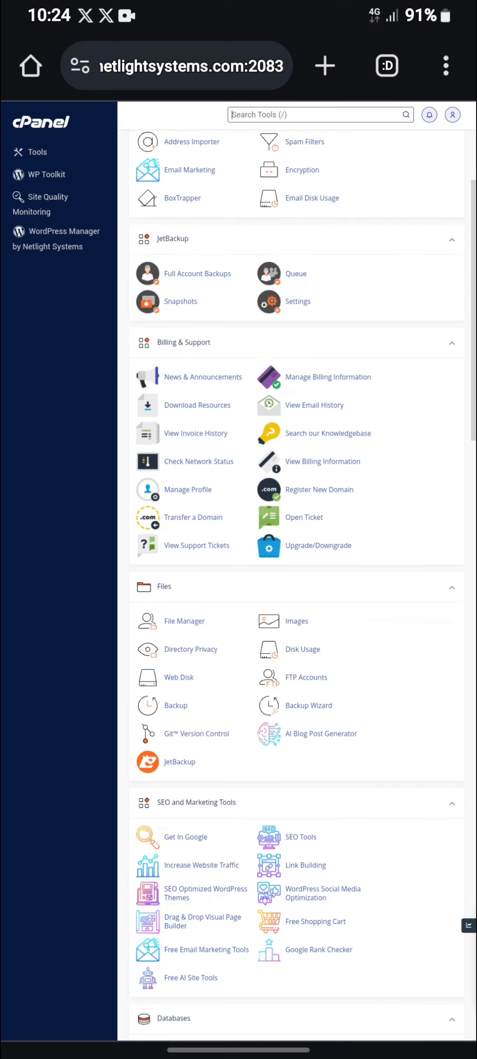
click(183, 621)
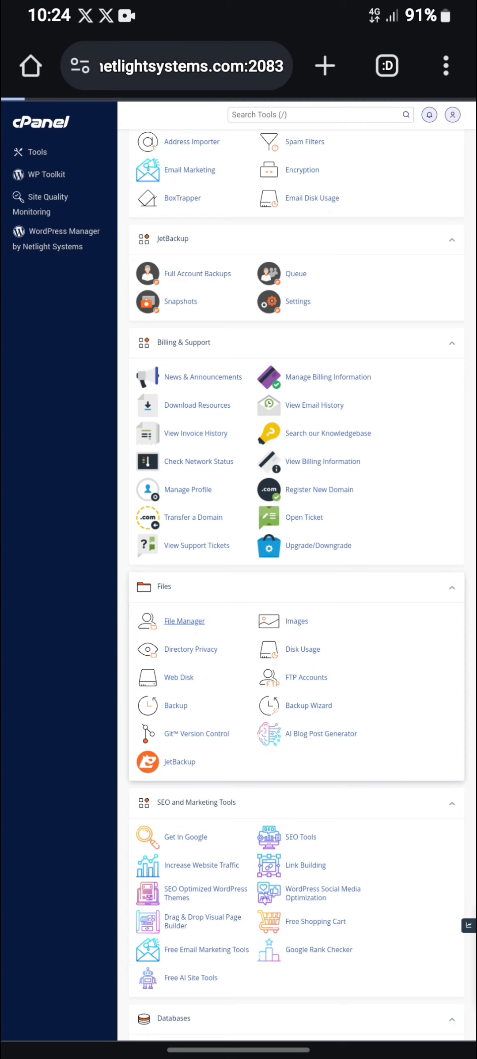
click(183, 621)
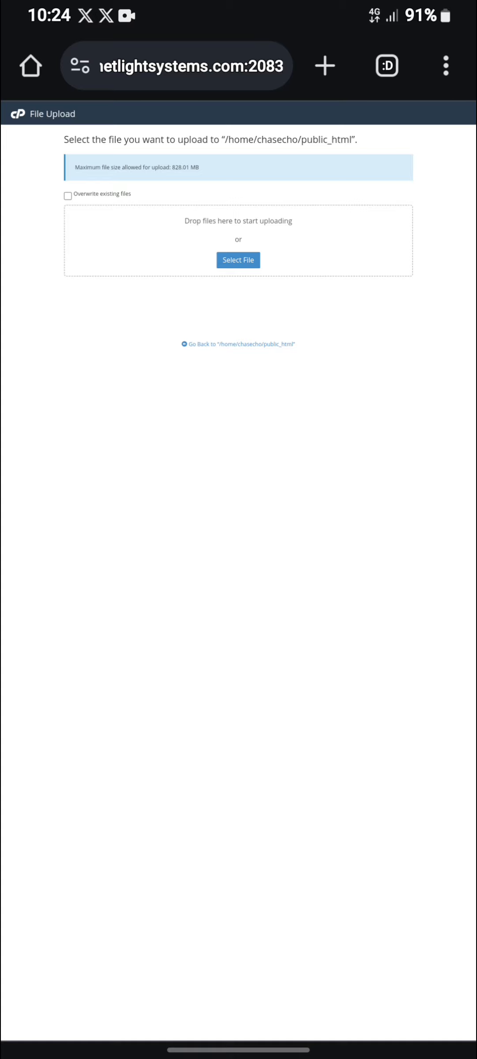
Step: Choose Select File so the phone's file picker appears
click(237, 261)
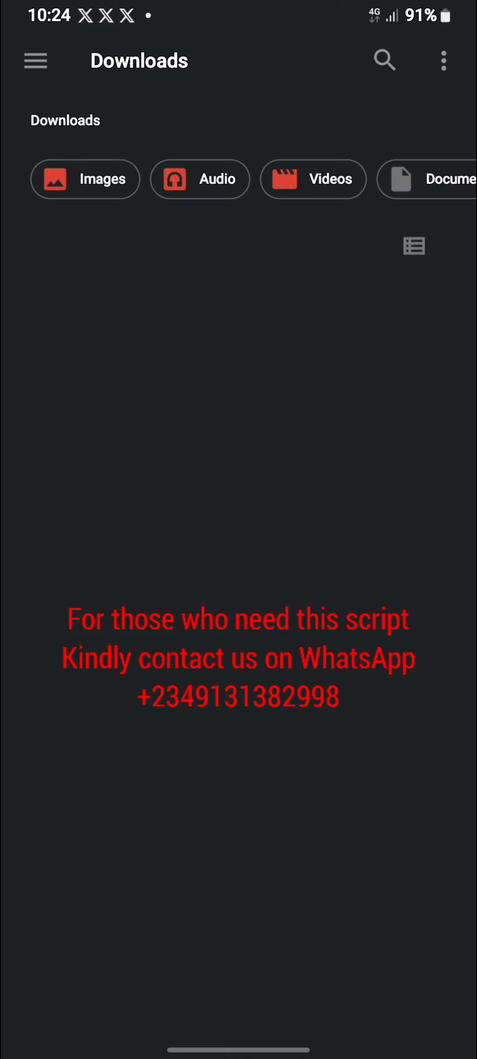
Step: Via My Files > Downloads, pick 6Cash v4.3.zip as the file to upload
click(35, 60)
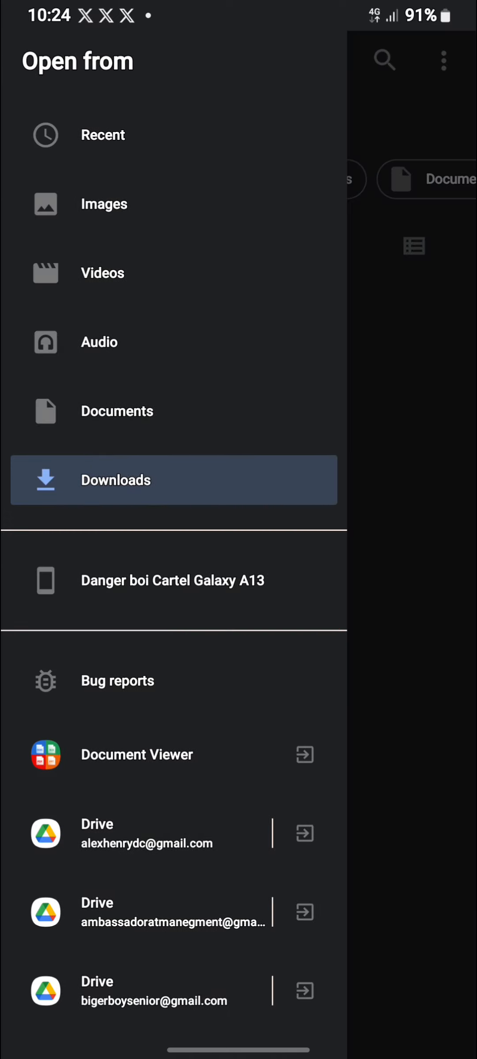
scroll(down, 3)
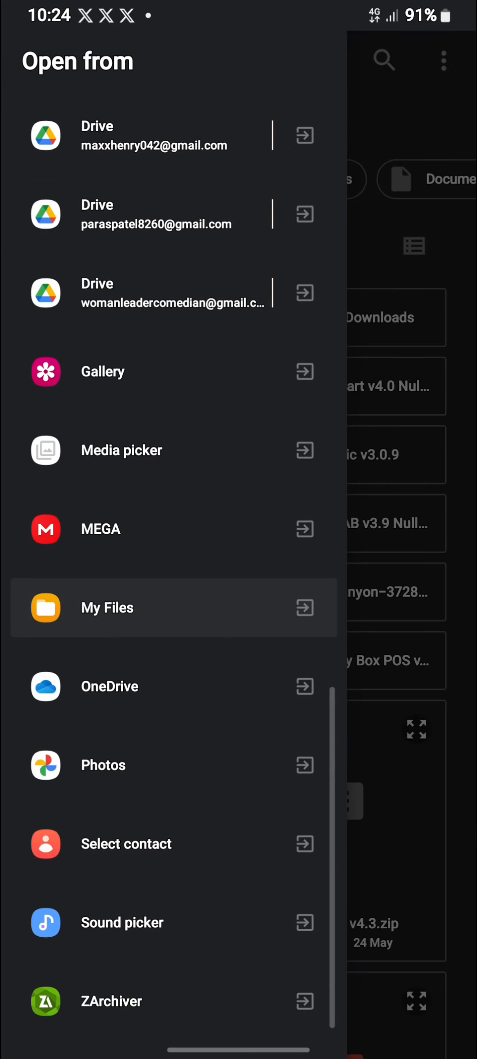
click(107, 607)
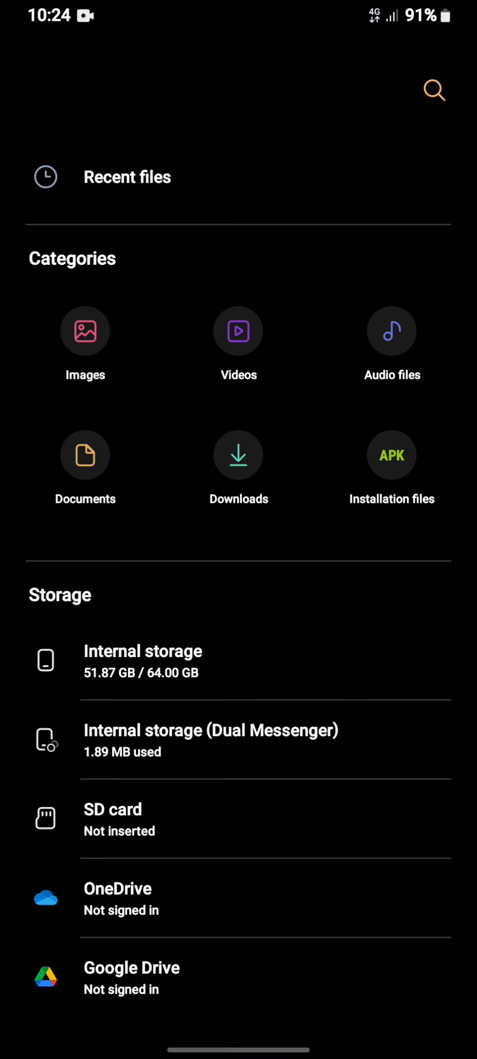
click(238, 454)
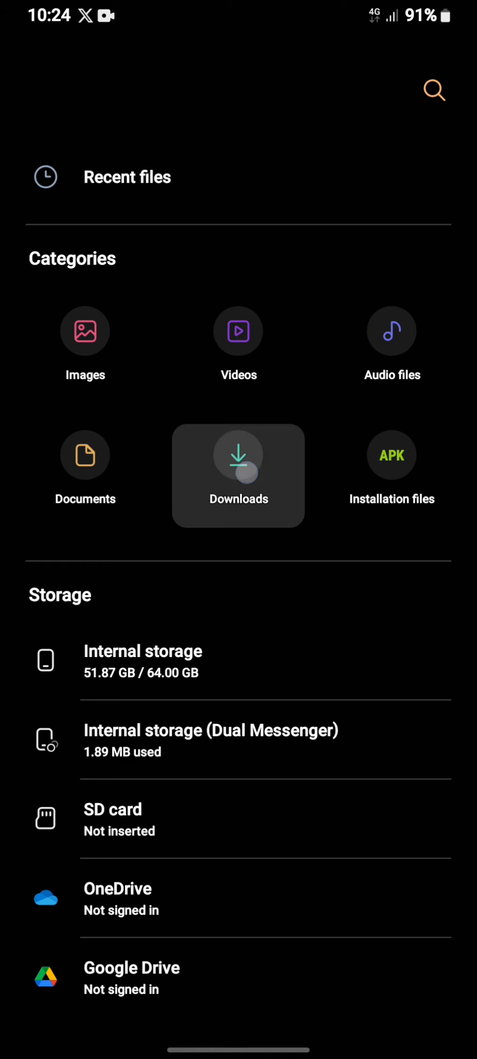
click(238, 455)
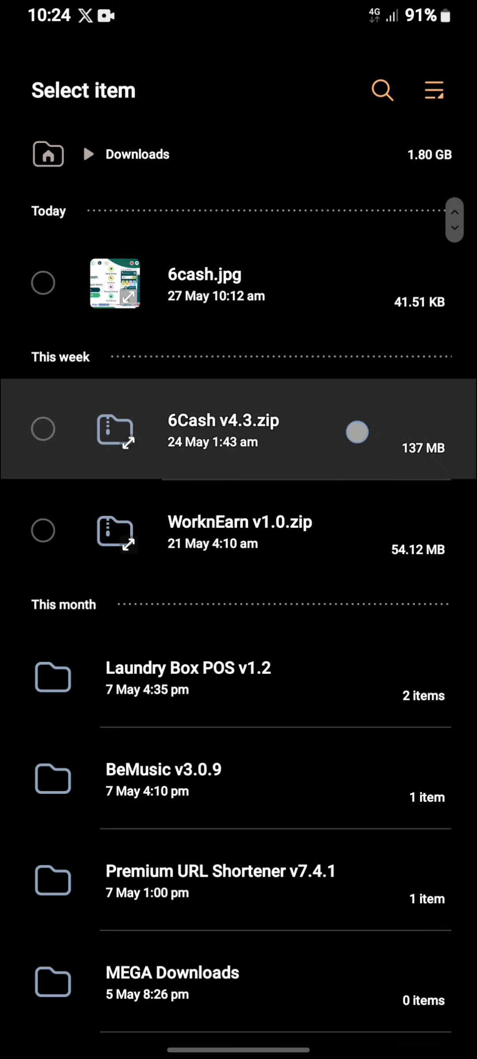
click(42, 429)
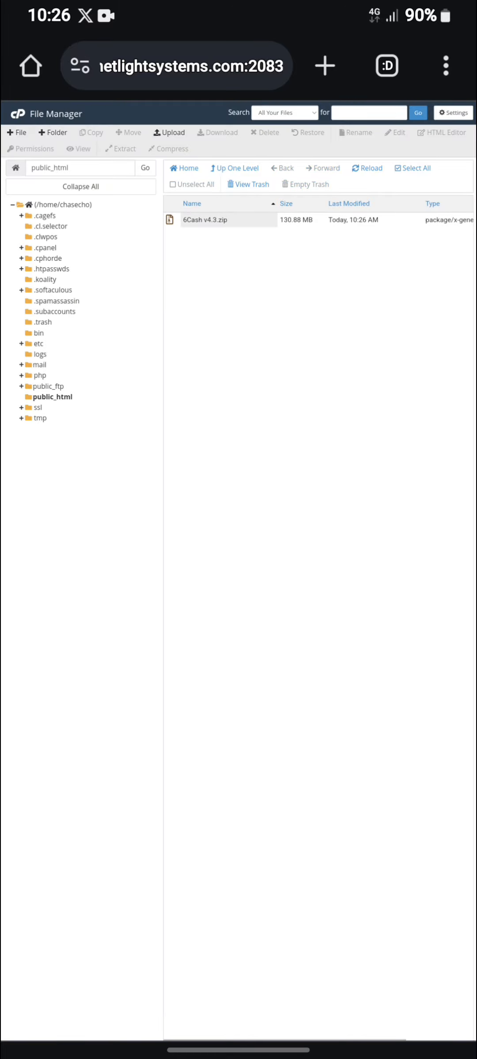
Step: Extract 6Cash v4.3.zip into /public_html and dismiss the results
click(216, 219)
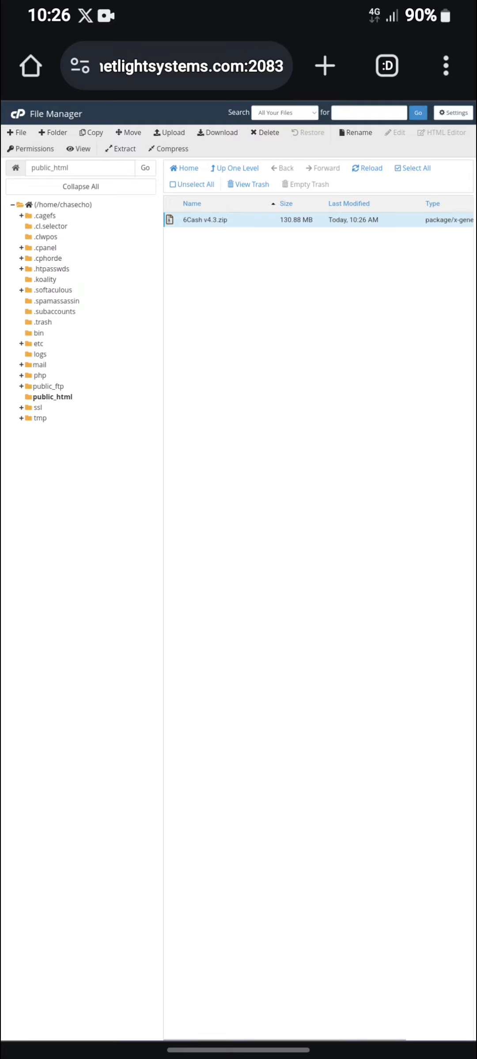
click(120, 148)
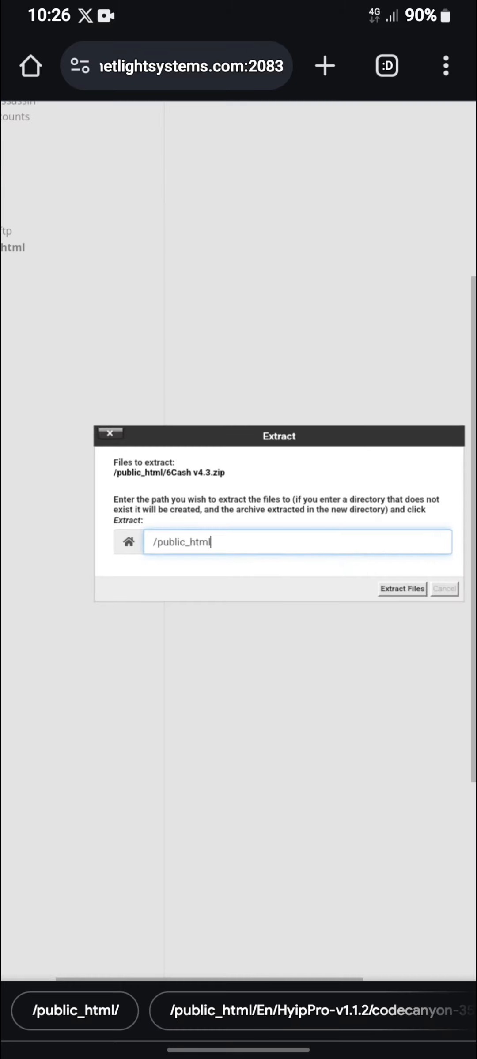
click(298, 398)
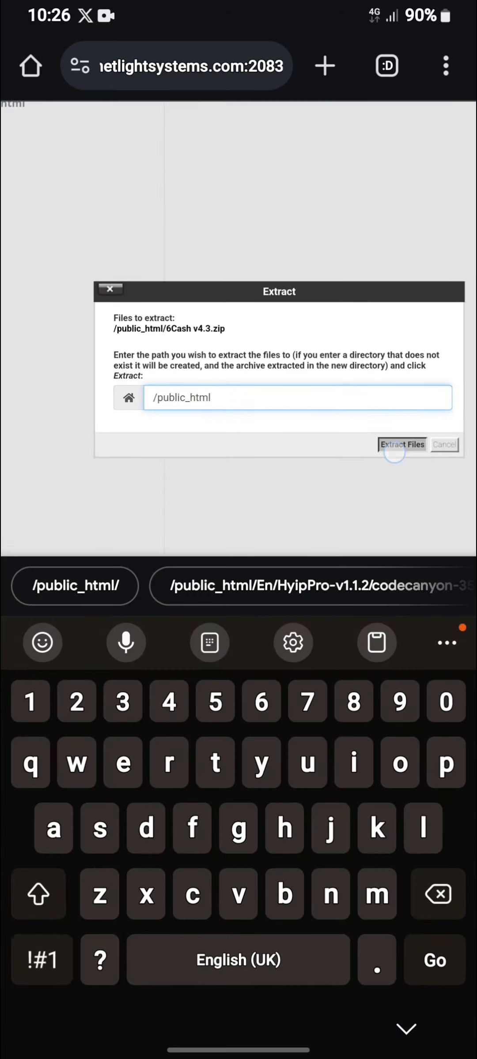
click(402, 444)
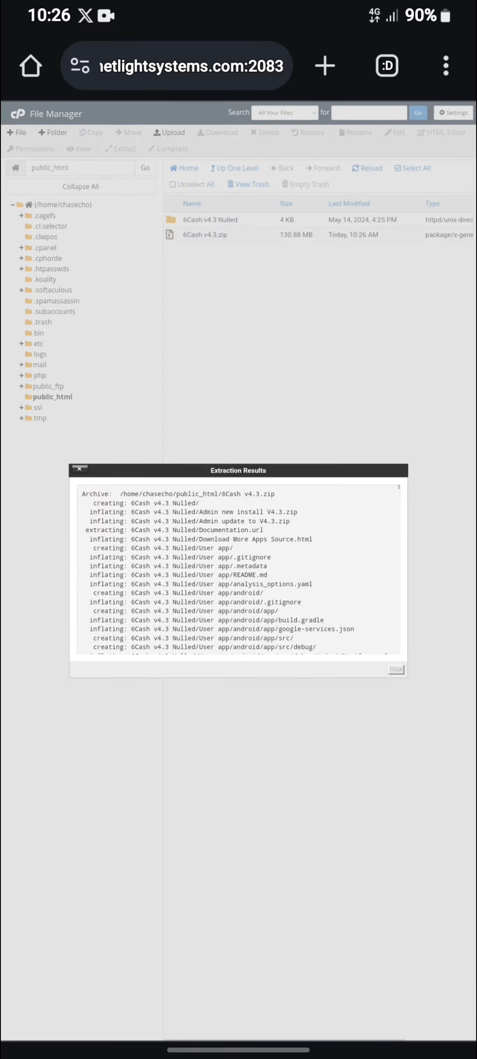
click(394, 669)
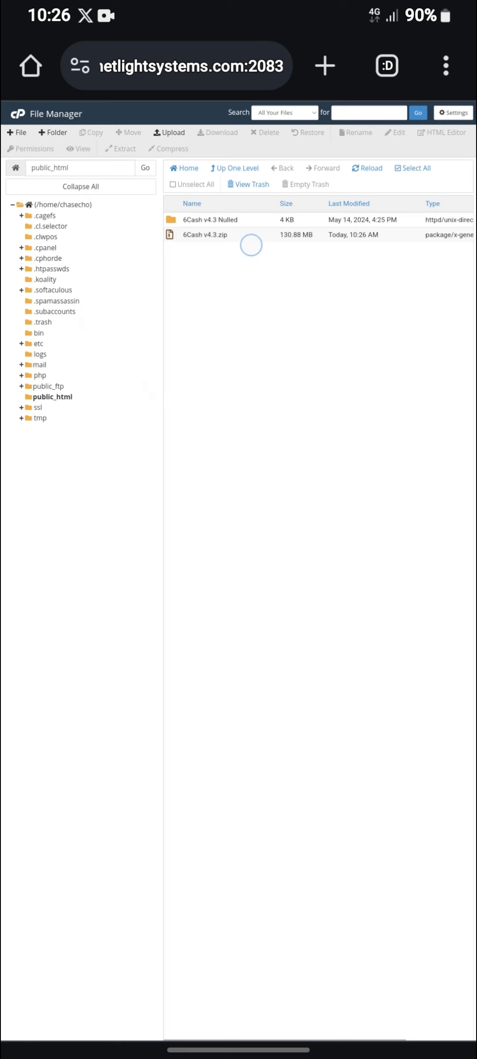
Step: Select the new 6Cash v4.3 Nulled folder and bring up the zip's actions
click(205, 235)
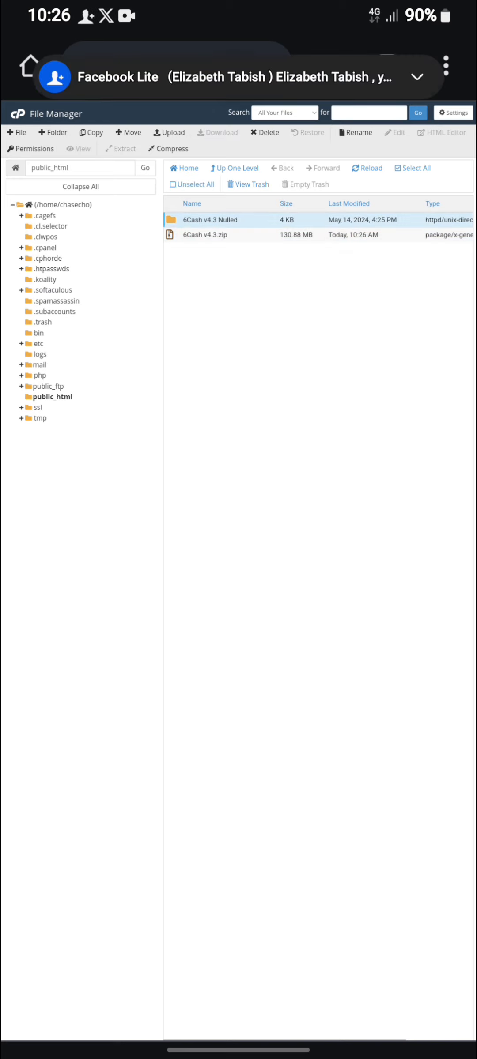
double_click(210, 220)
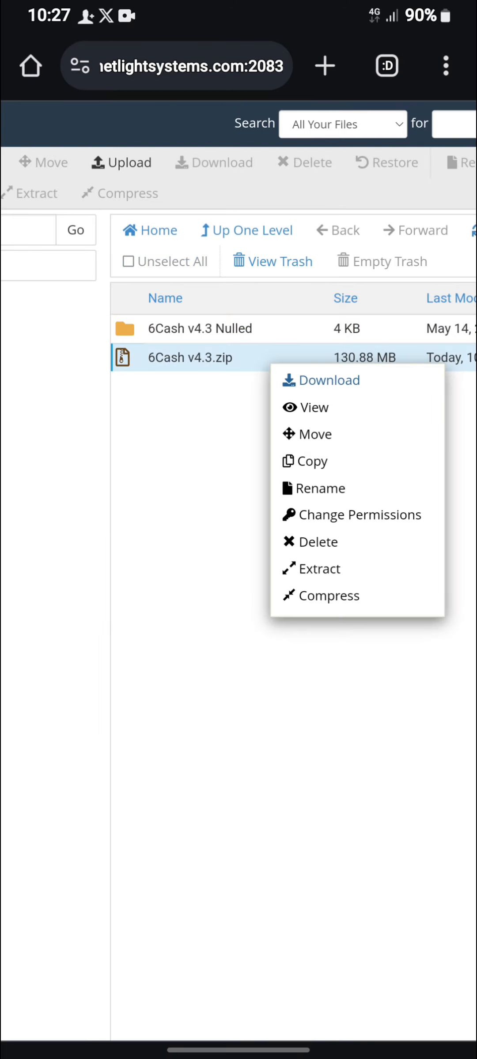
Step: Trash 6Cash v4.3.zip and expand public_html to reach 6Cash v4.3 Nulled
click(317, 541)
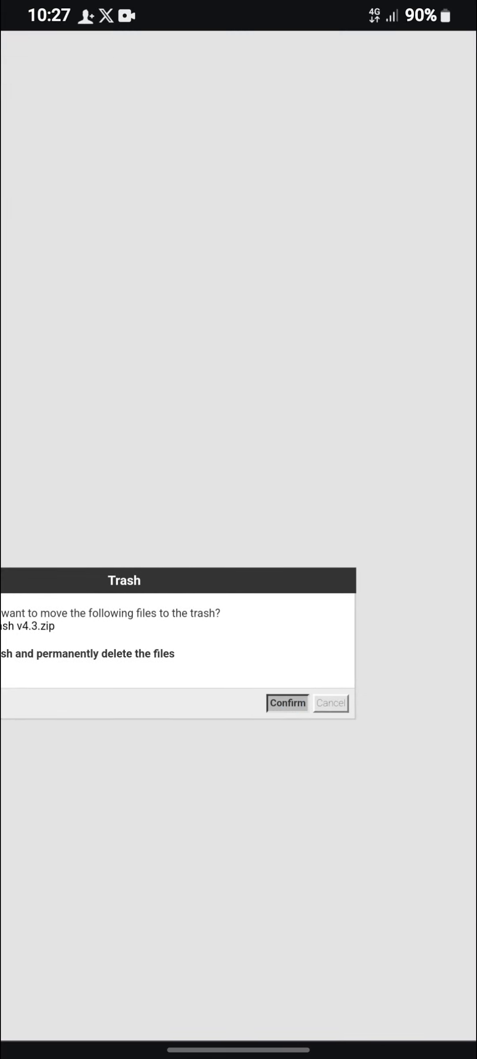
click(286, 702)
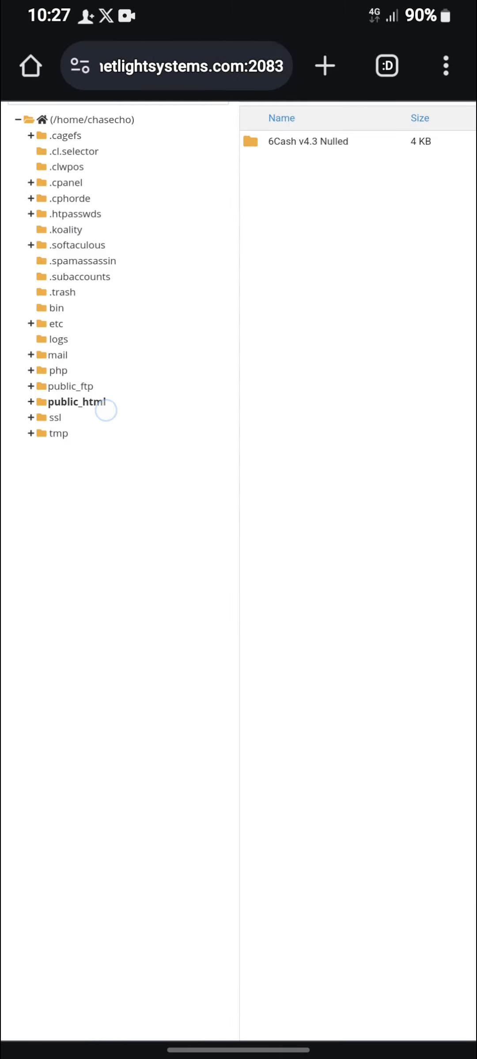
click(32, 403)
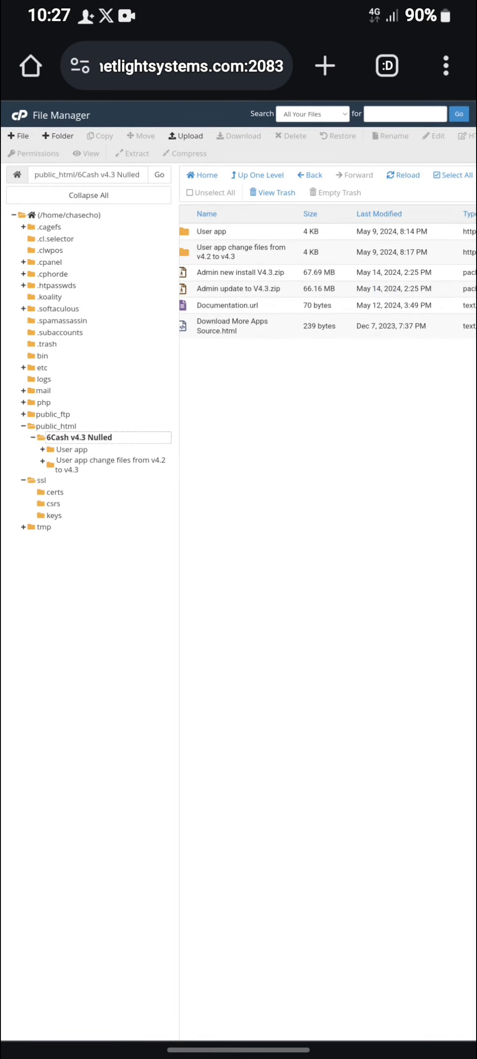
Step: Extract Admin new install V4.3.zip into the current 6Cash v4.3 Nulled folder
click(243, 272)
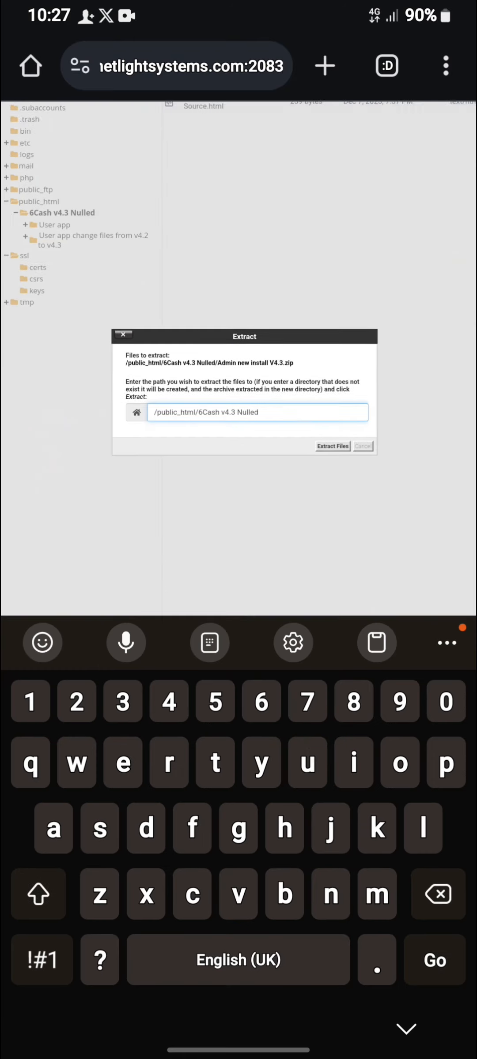
click(332, 446)
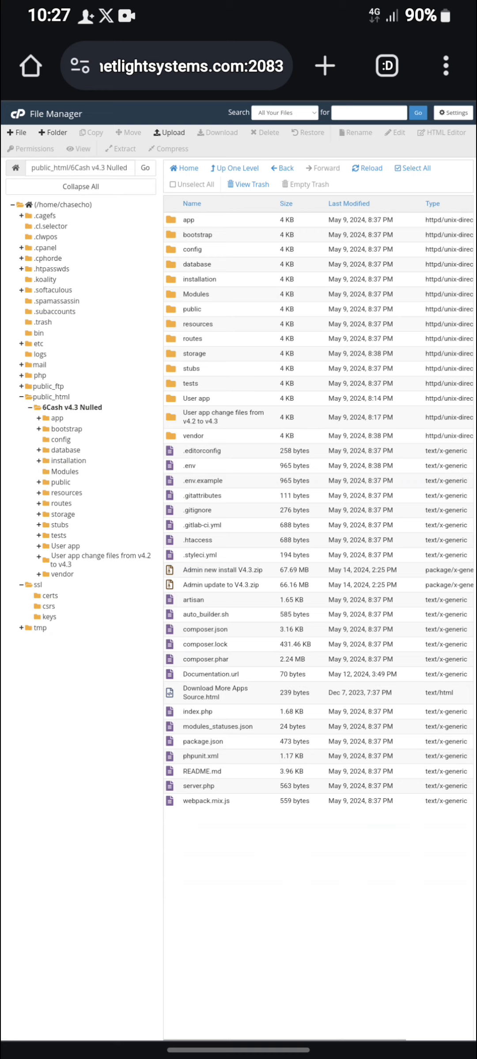
Step: Select all files, move them to /public_html/, then return to the cPanel home
click(411, 168)
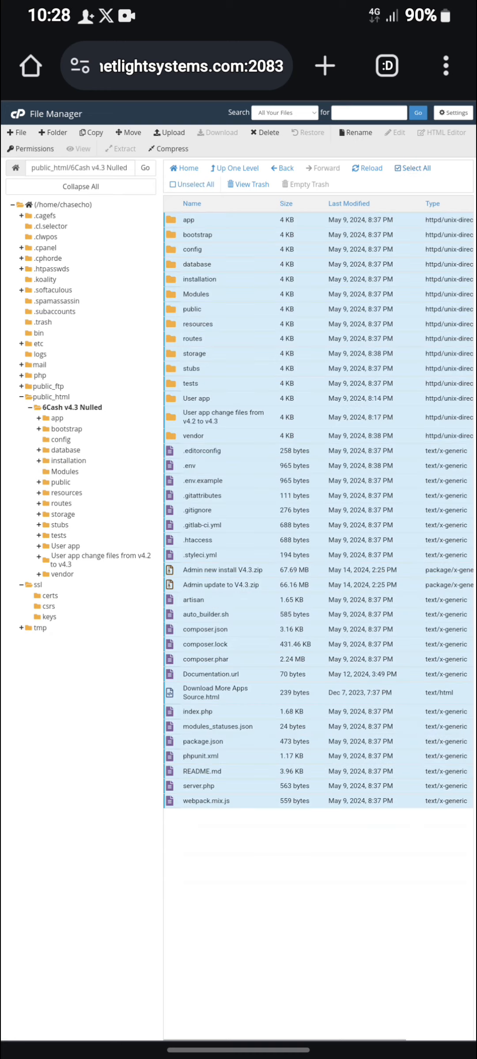
click(128, 132)
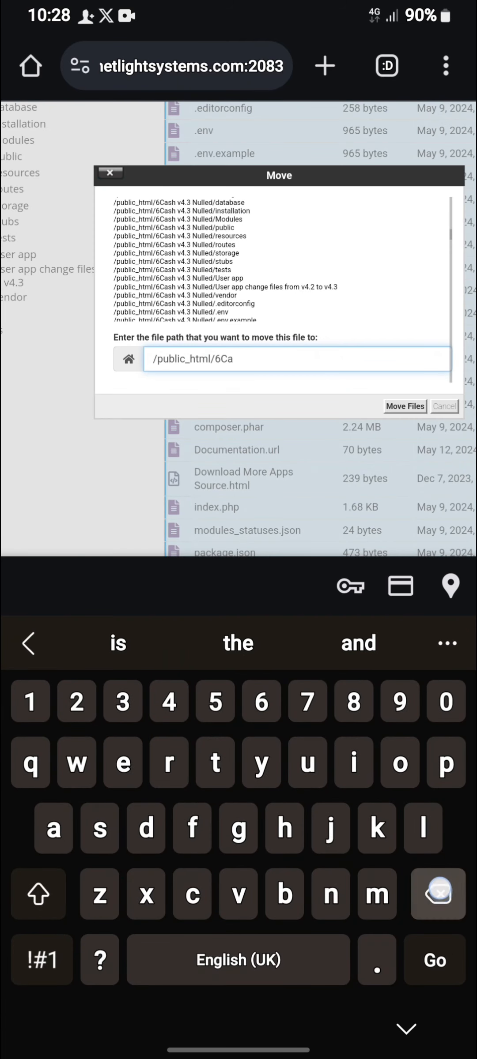
key(BackSpace)
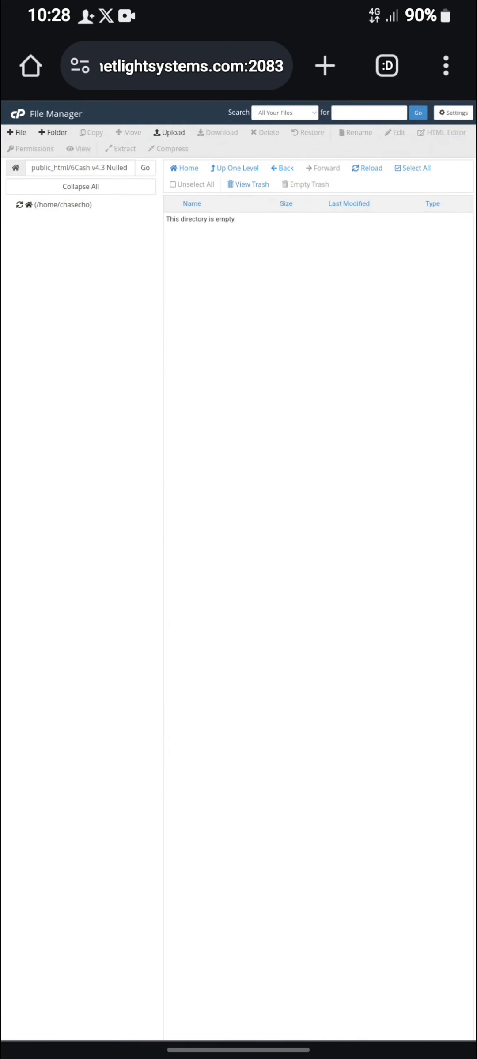
click(15, 203)
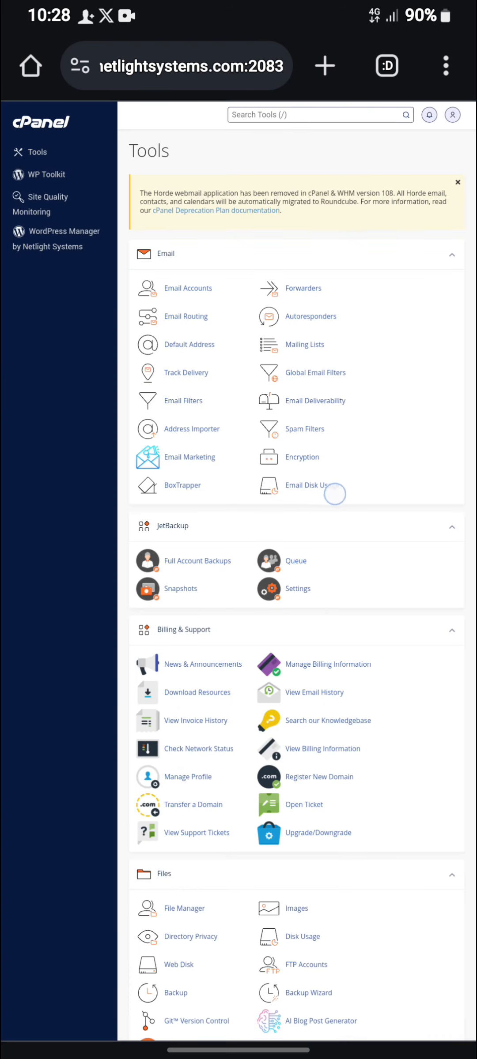
Step: Scroll the Tools page down to the Databases section
scroll(down, 3)
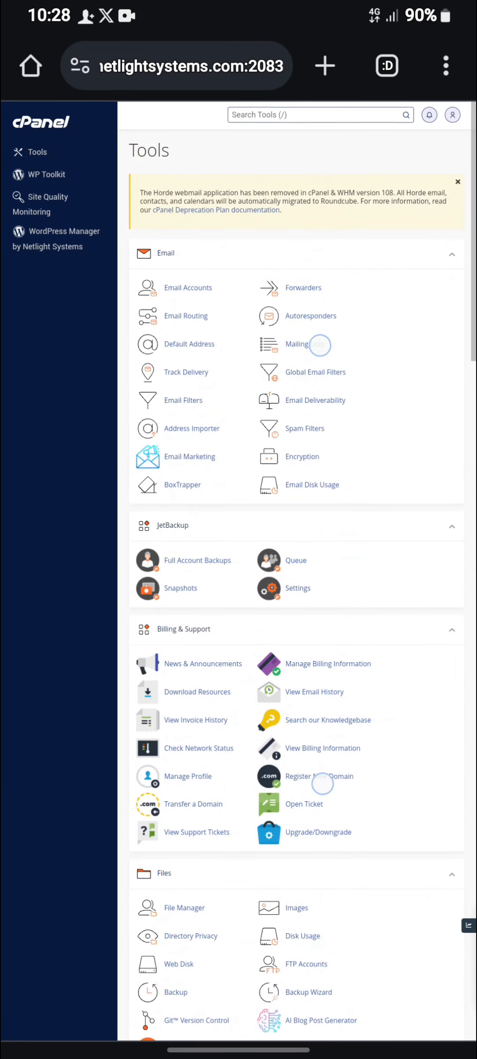
click(452, 114)
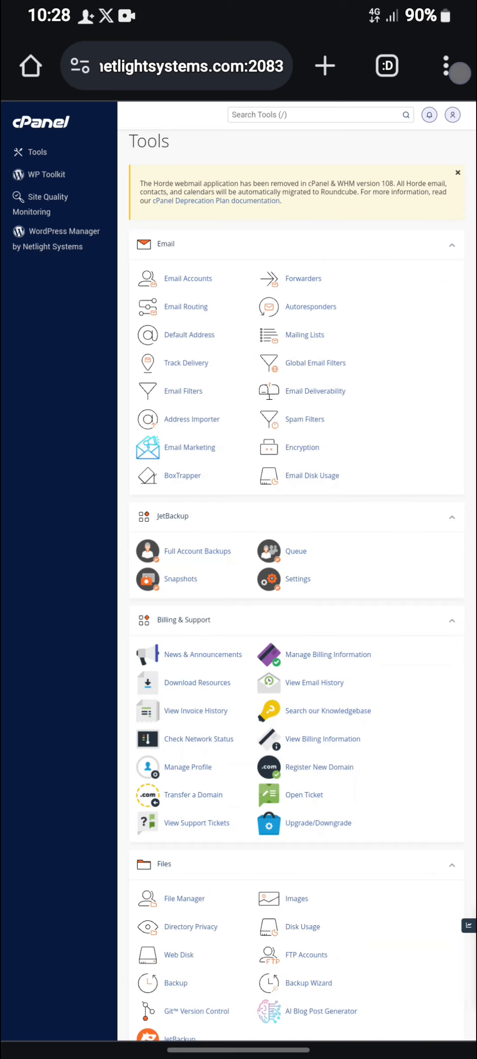
click(457, 65)
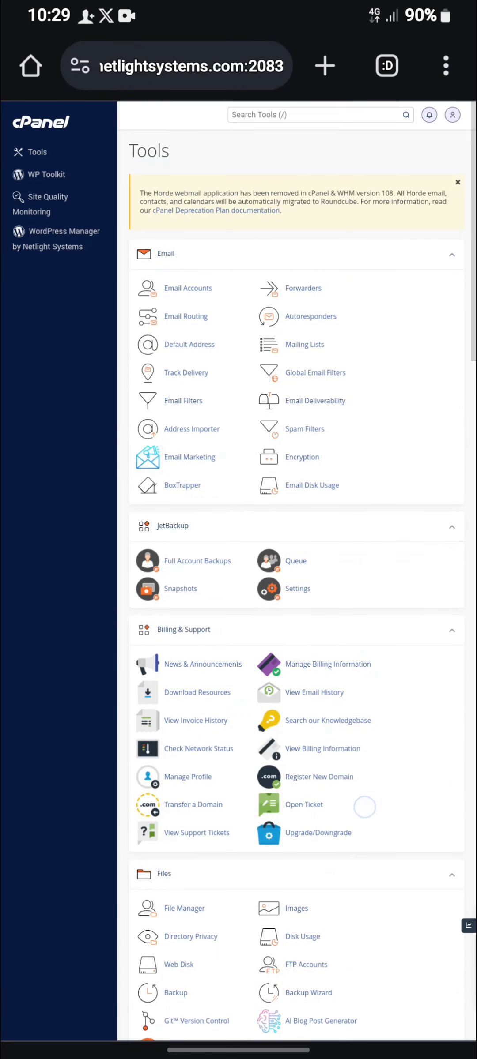
scroll(down, 3)
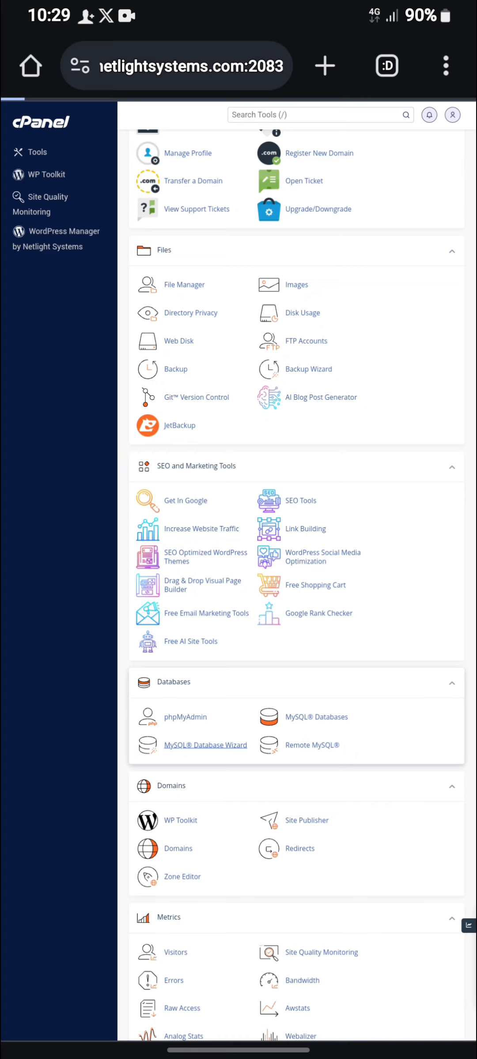
Step: In MySQL Database Wizard, create database chasecho_Ooo and enter username Ooo
click(204, 744)
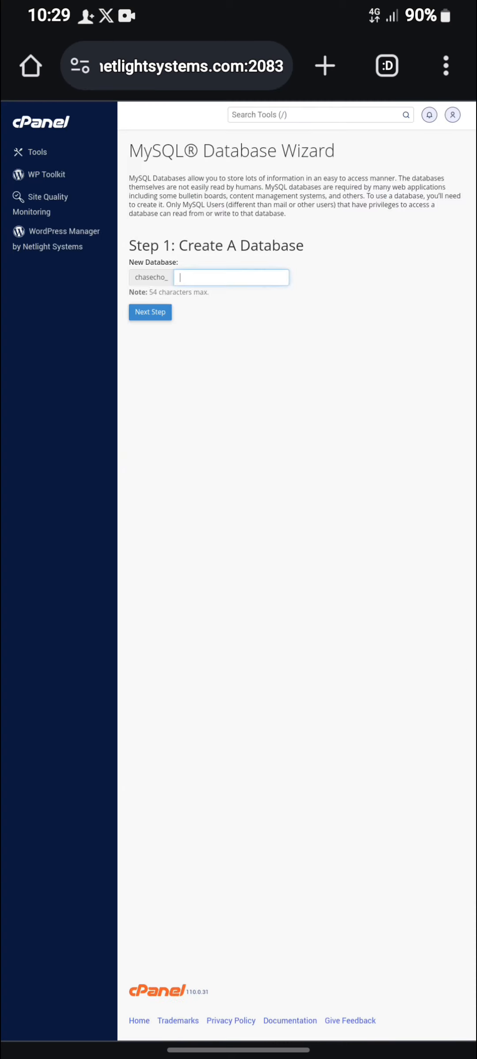
text(Ooo)
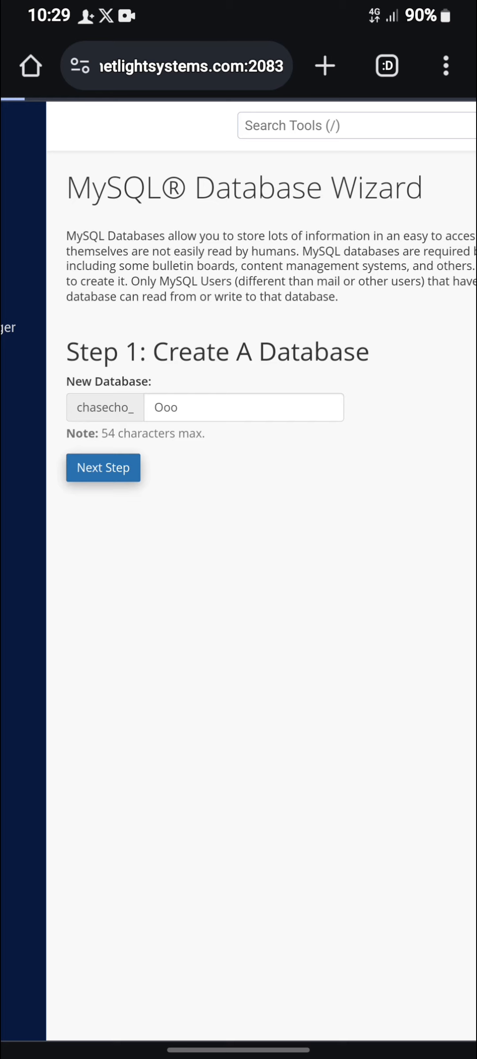
click(103, 468)
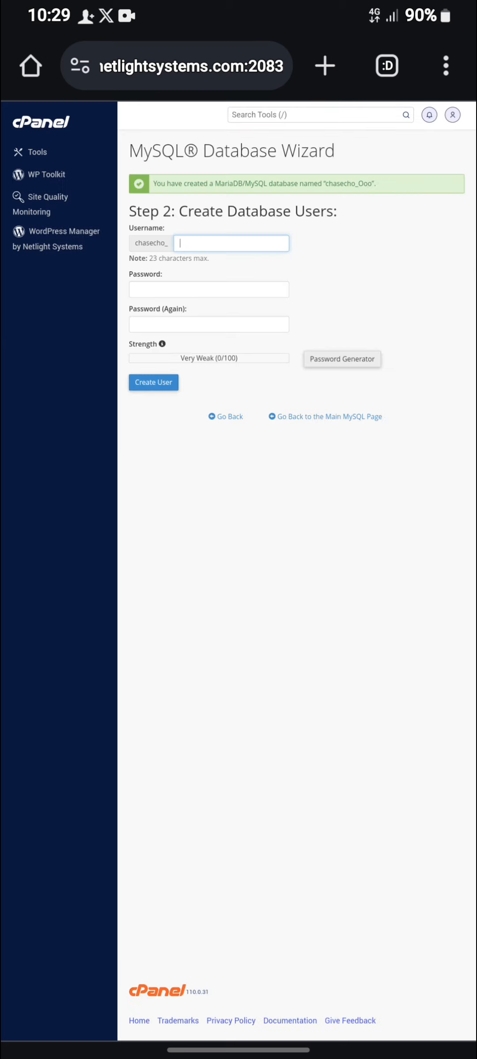
click(231, 243)
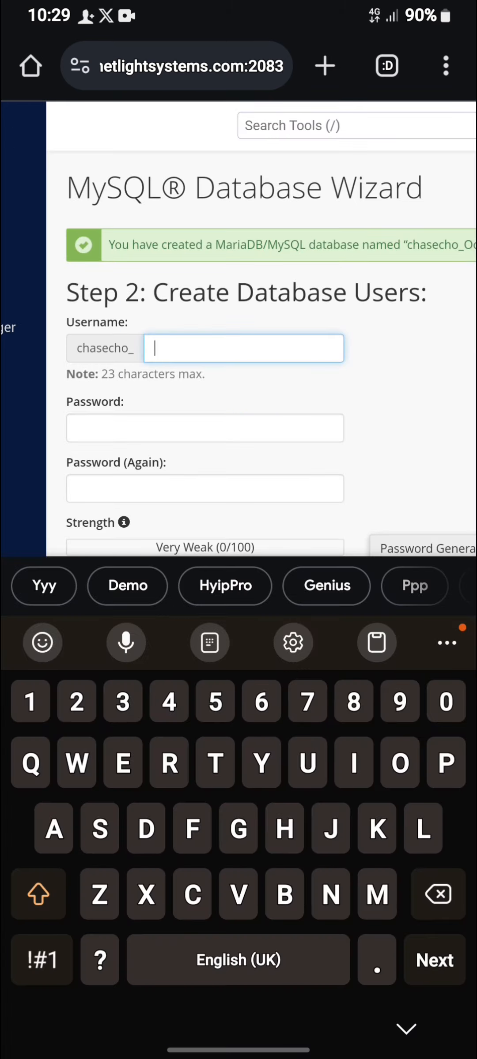
text(Ooo)
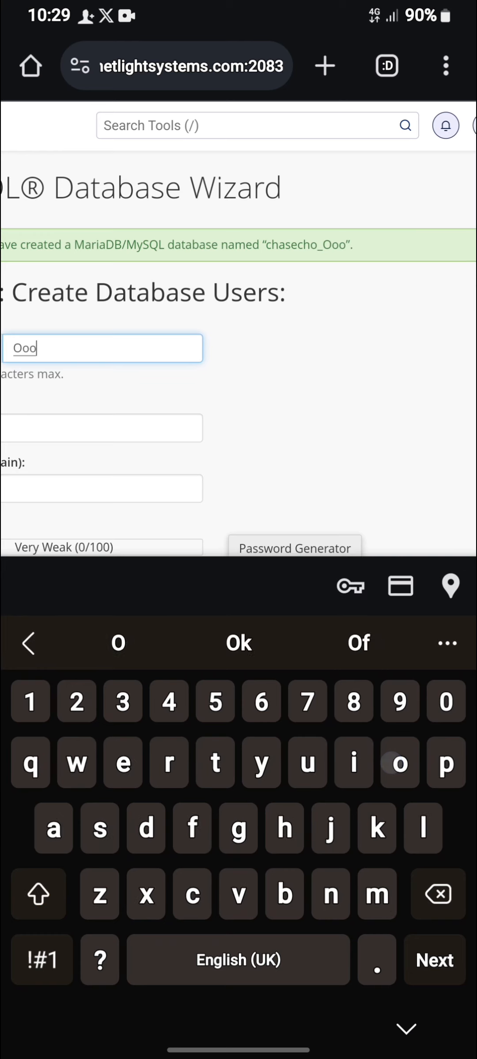
Step: Generate and copy a strong password, apply it and create user chasecho_Ooo
scroll(down, 3)
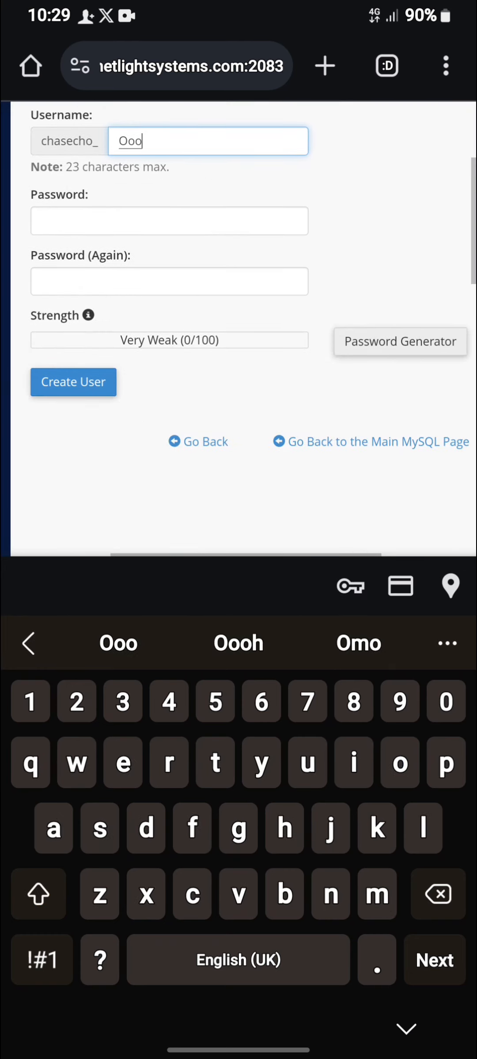
click(399, 341)
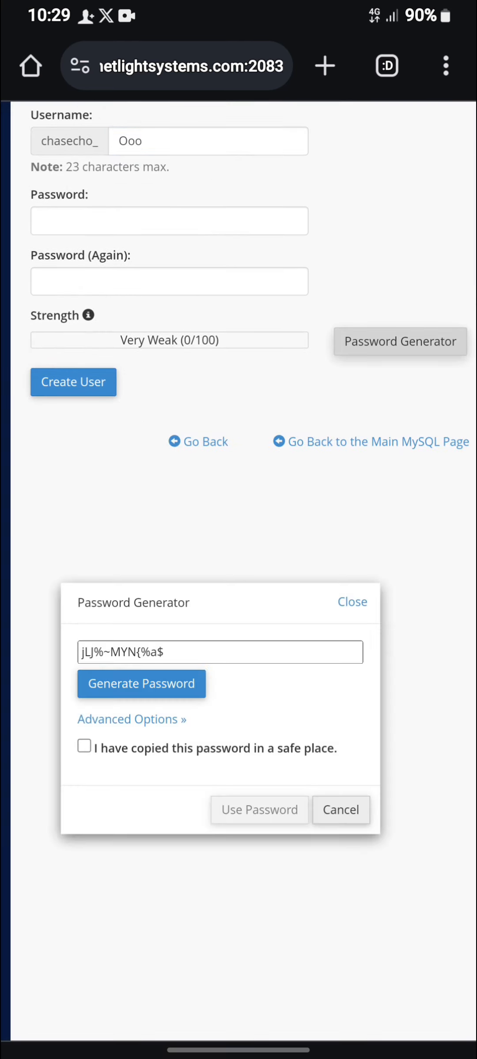
click(219, 652)
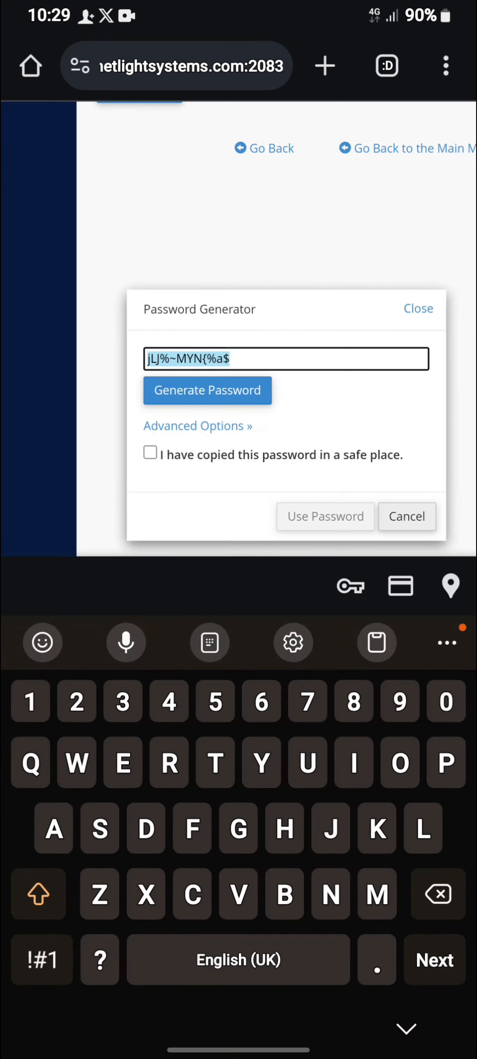
click(191, 359)
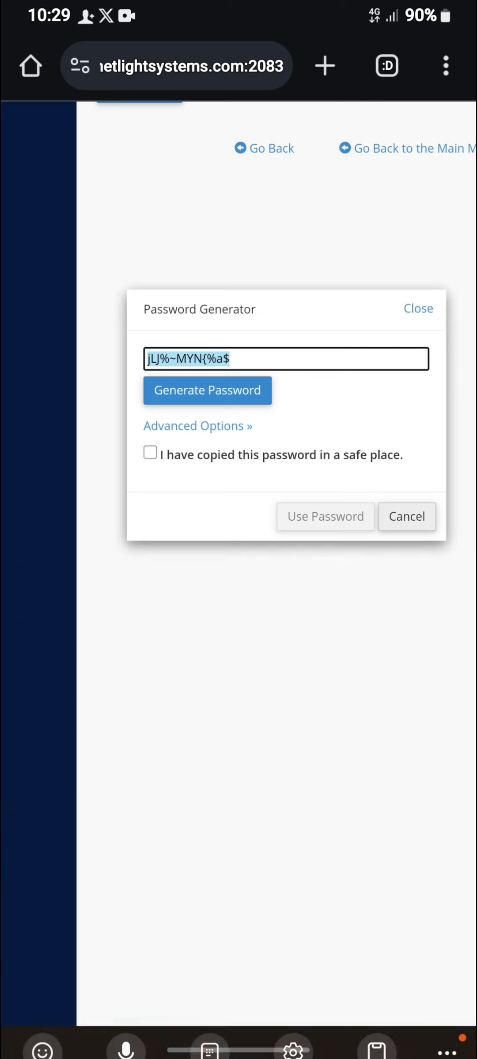
click(150, 453)
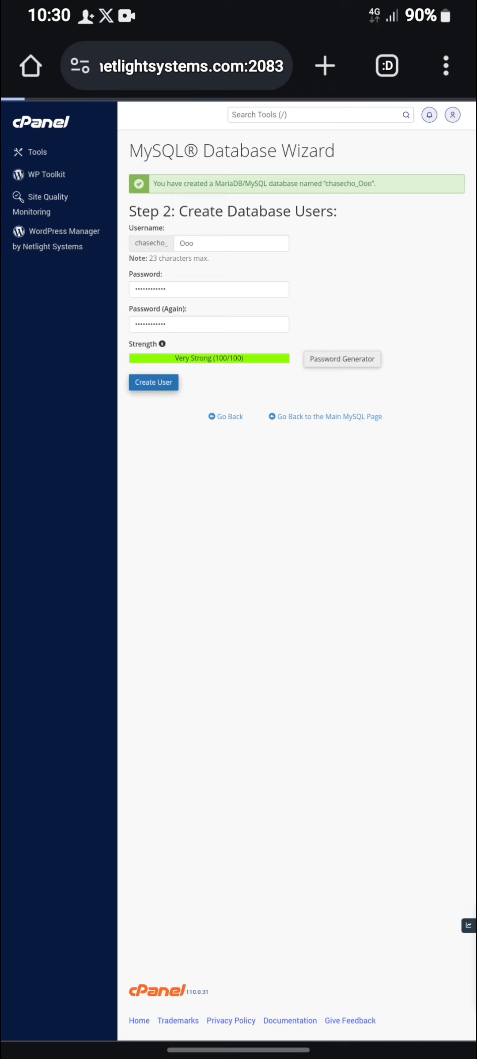
click(153, 383)
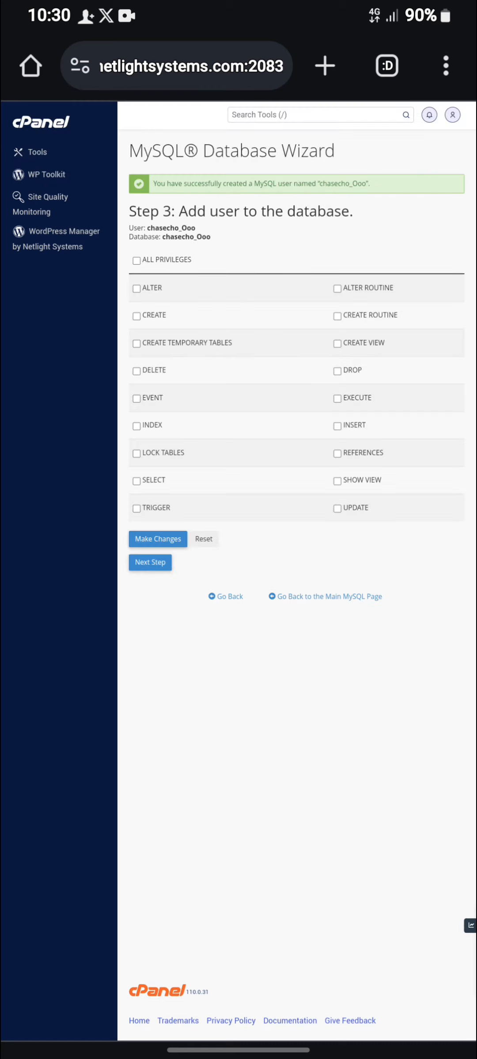
Step: Grant the user ALL PRIVILEGES and save the changes
click(136, 260)
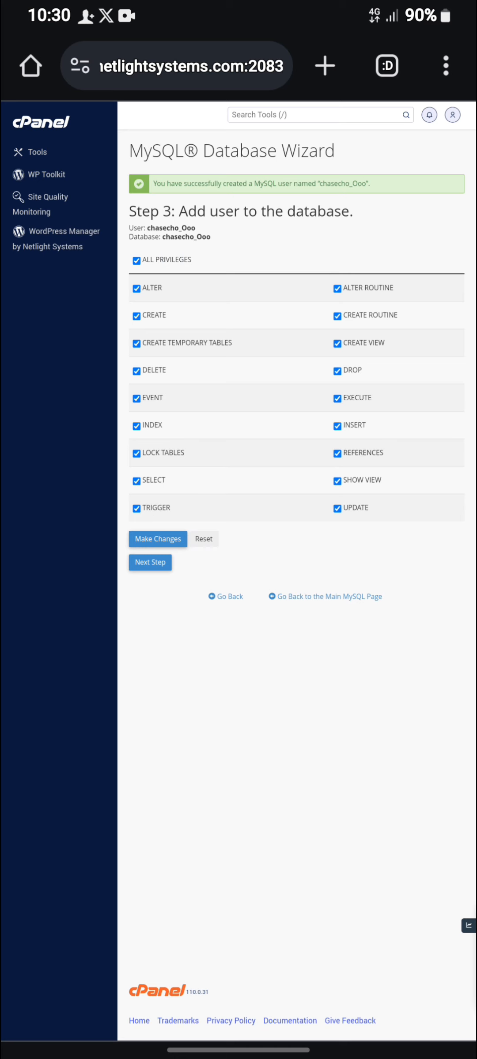
scroll(down, 3)
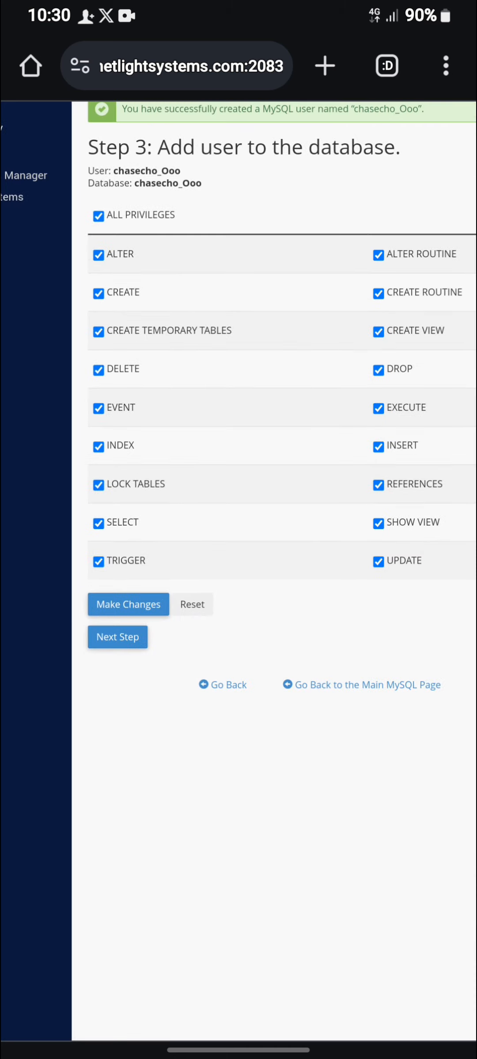
click(128, 603)
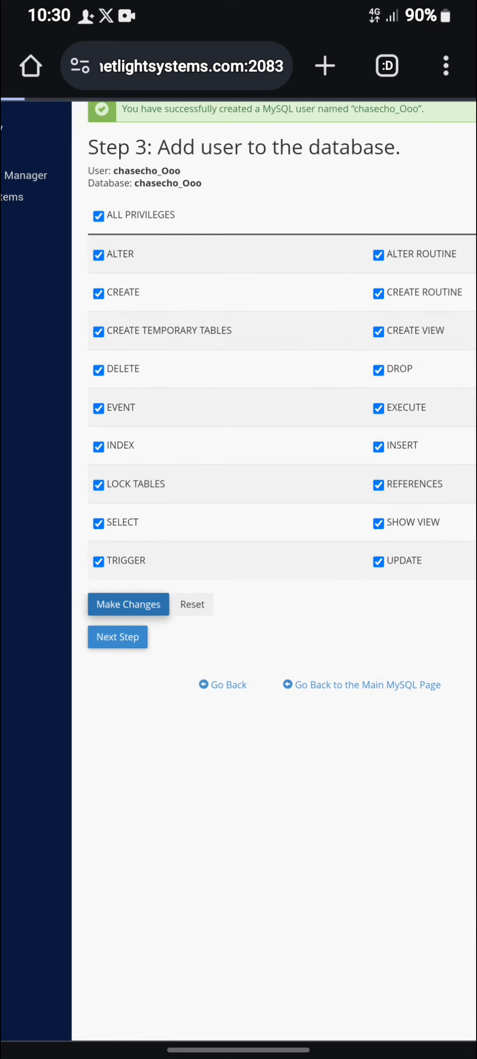
click(116, 638)
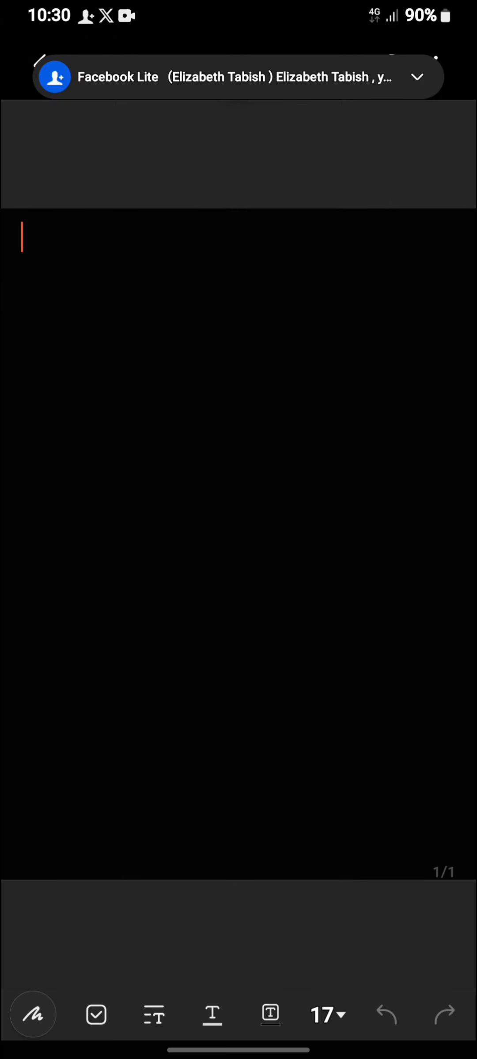
Step: Paste the password into a new note, then copy and add the database name chasecho_Ooo
click(239, 244)
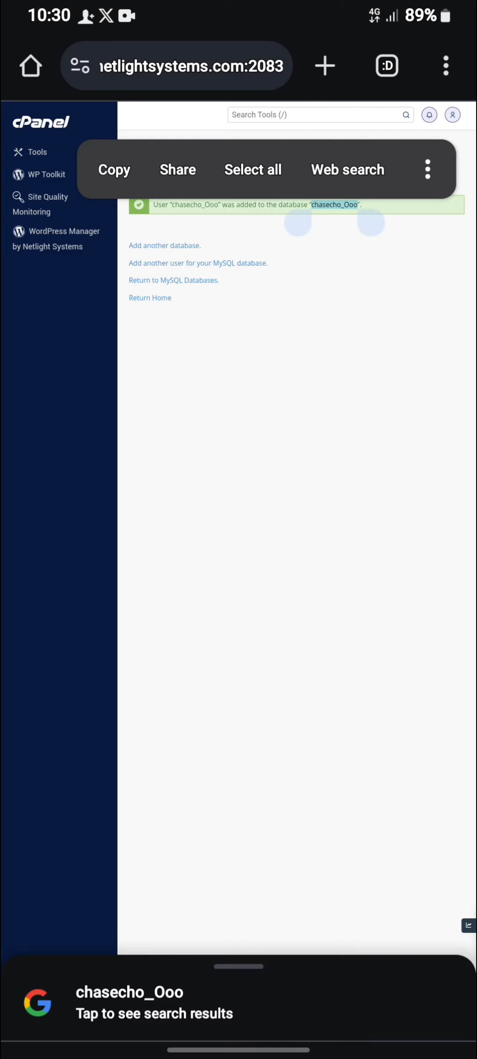
click(114, 170)
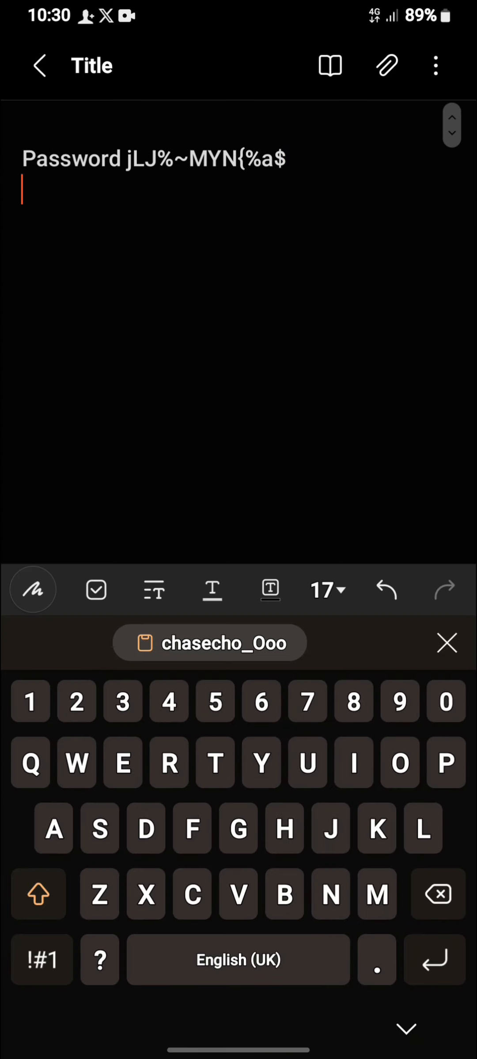
click(209, 642)
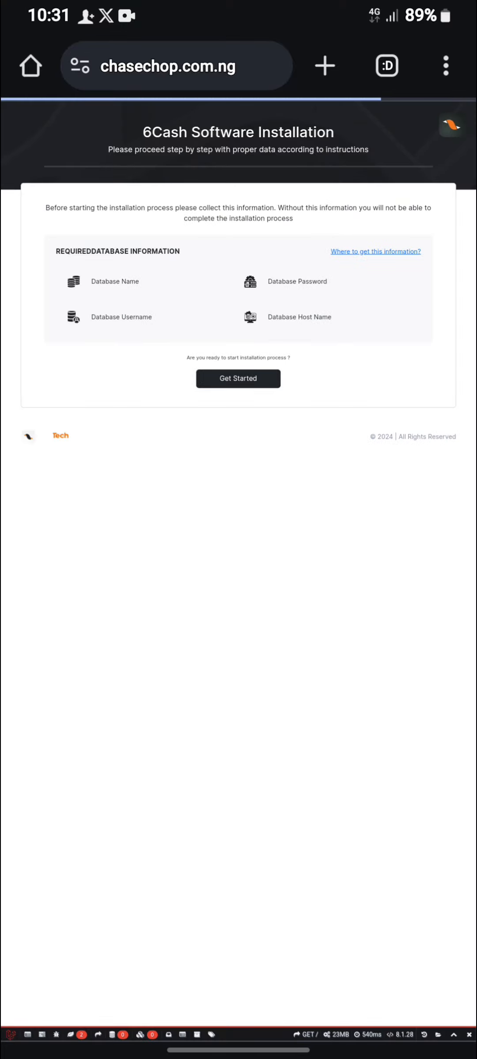
Step: Launch the chasechop.com.ng installer with Get Started and continue past the passing Step 1 permissions
click(238, 379)
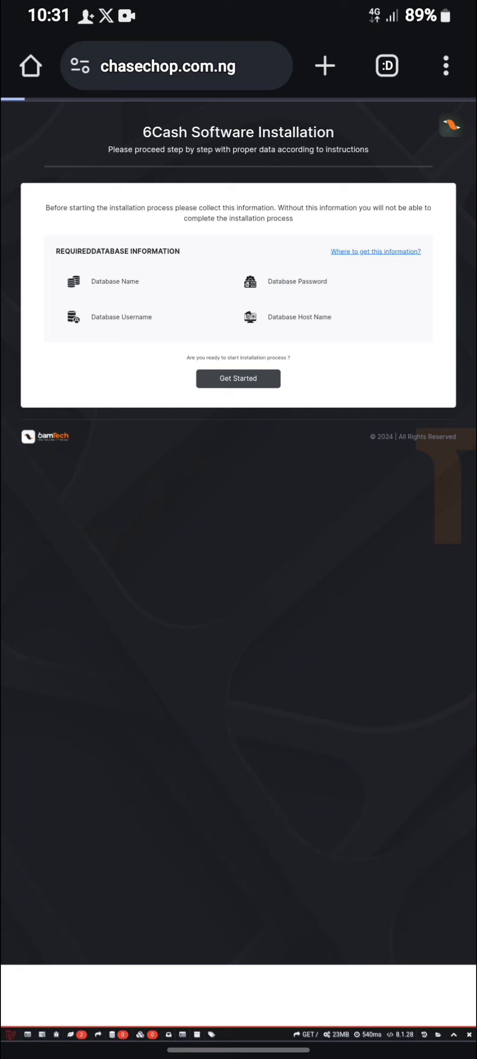
scroll(down, 3)
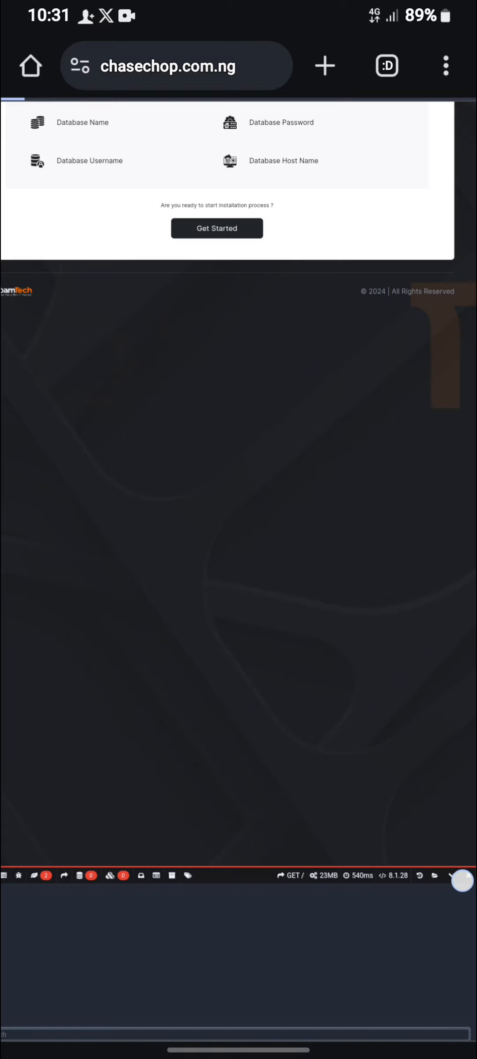
click(217, 228)
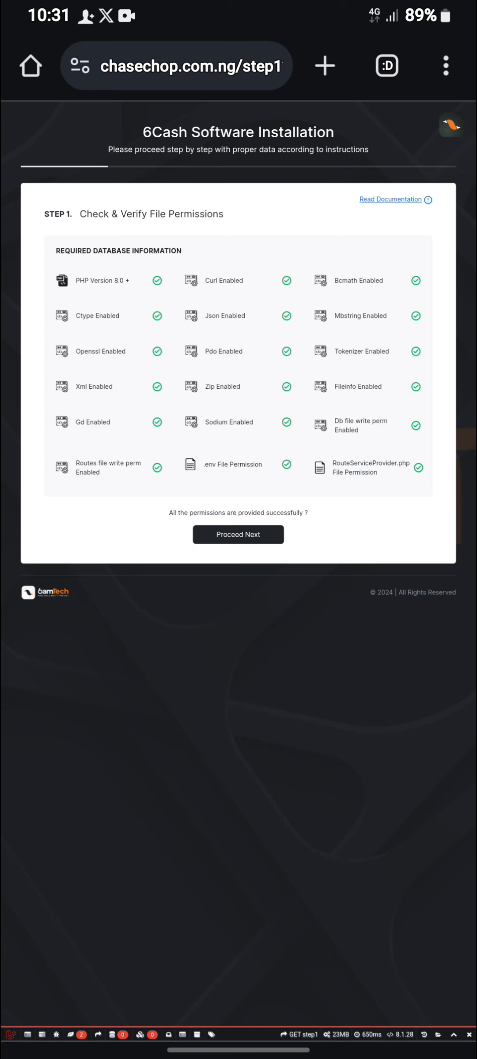
click(237, 534)
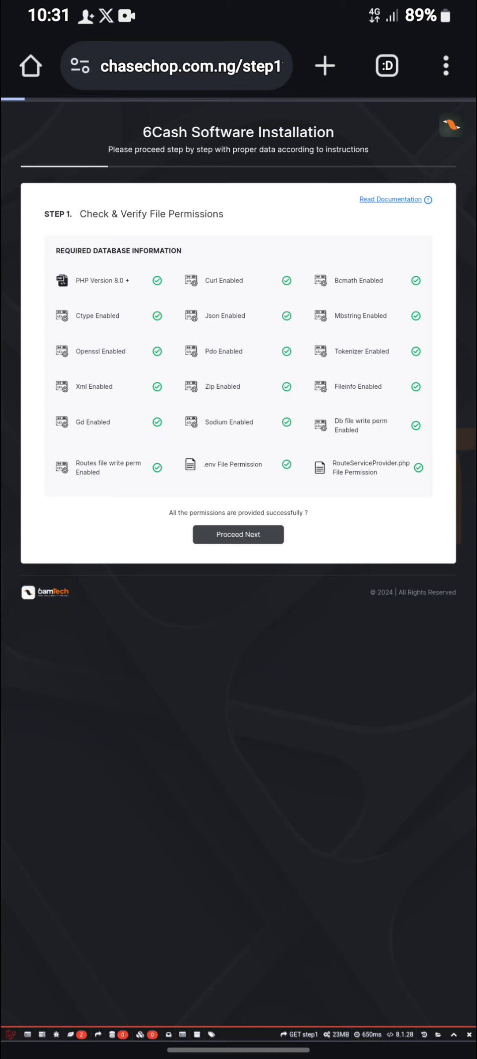
click(237, 534)
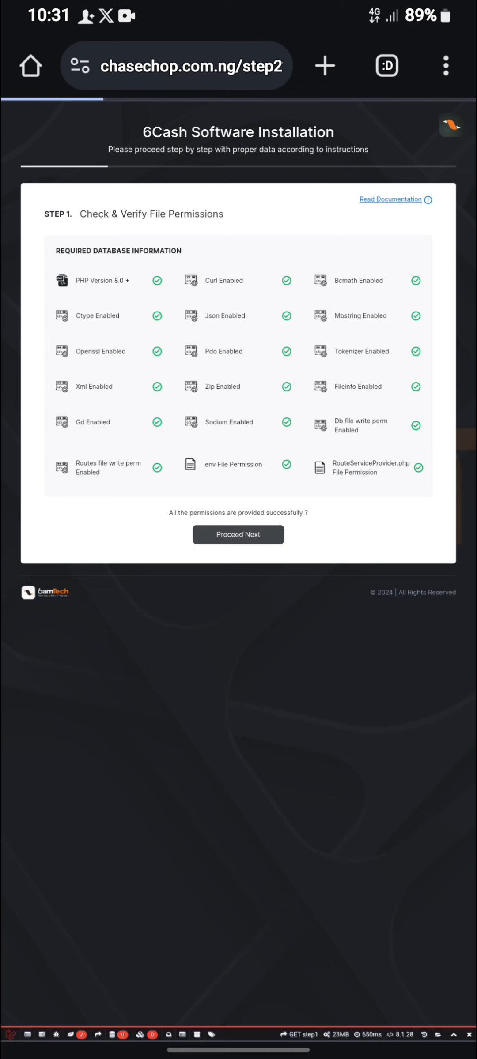
Step: Enter CodeCanyon username Kekek with the purchase code and continue to the database step
click(237, 534)
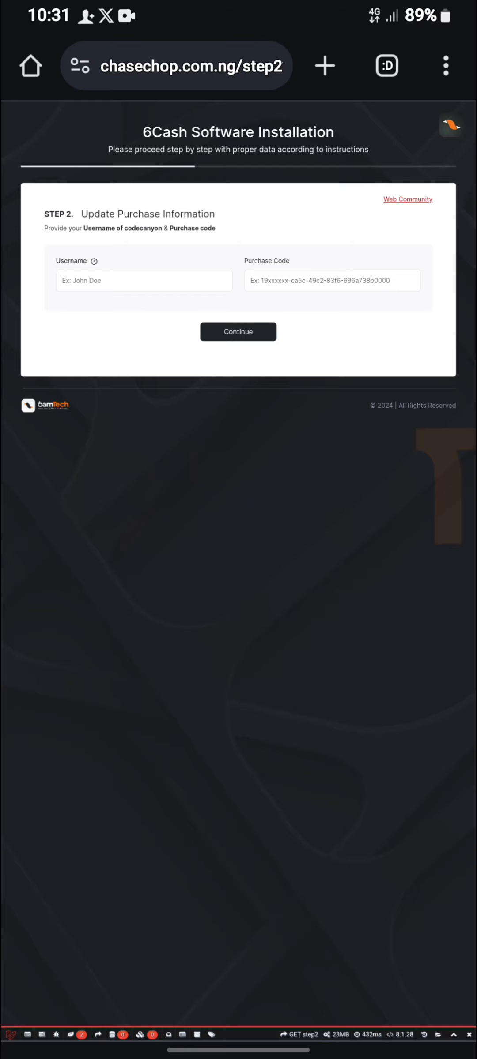
click(143, 280)
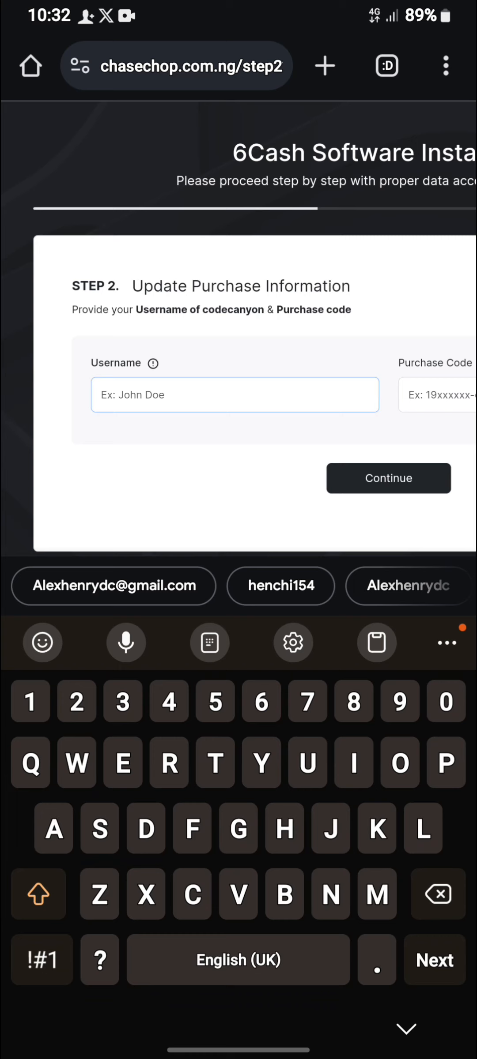
text(Kekek)
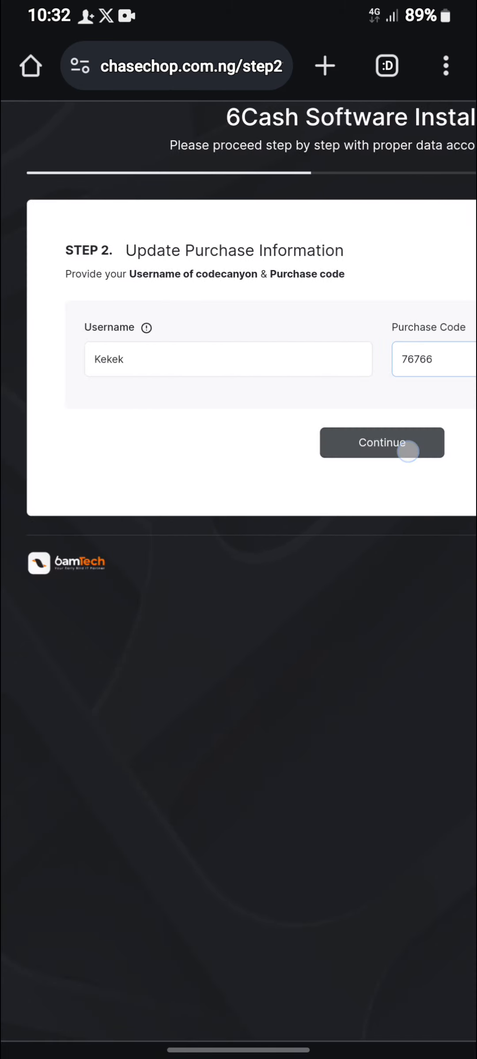
click(381, 442)
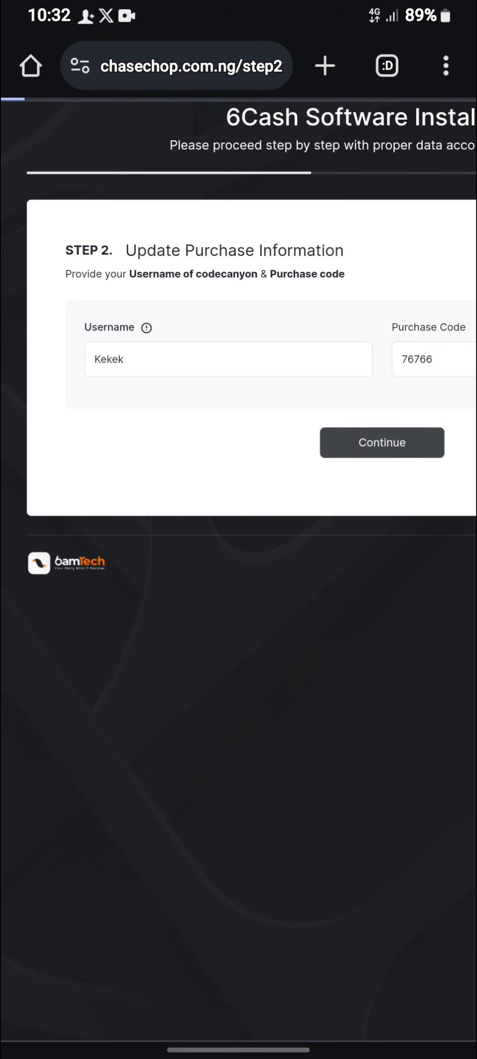
click(381, 442)
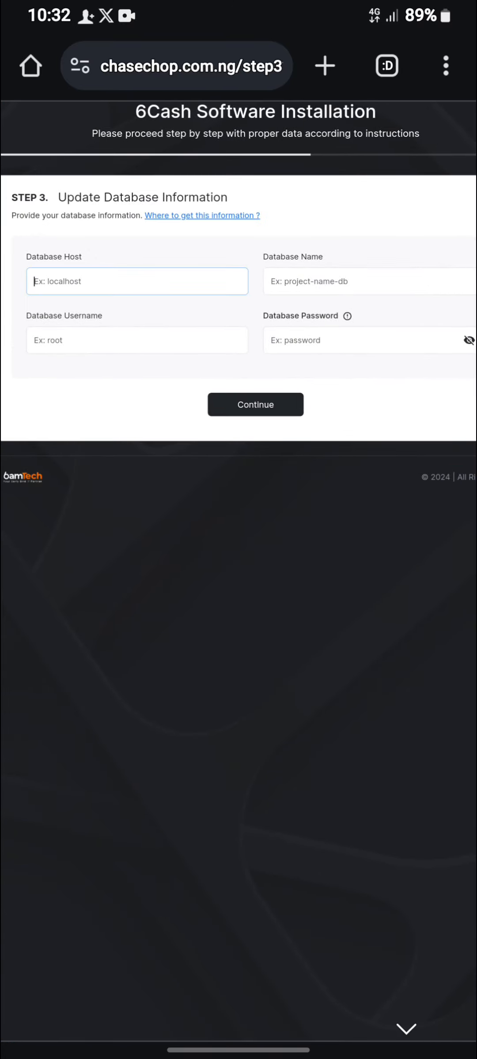
Step: Fill the Database Host with localhost and move to the Database Name field
click(137, 281)
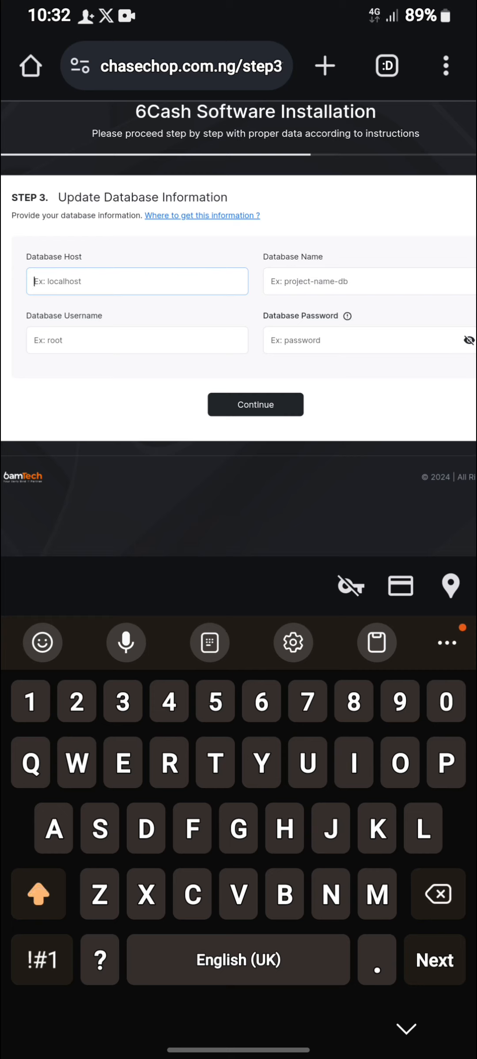
click(37, 893)
text(l)
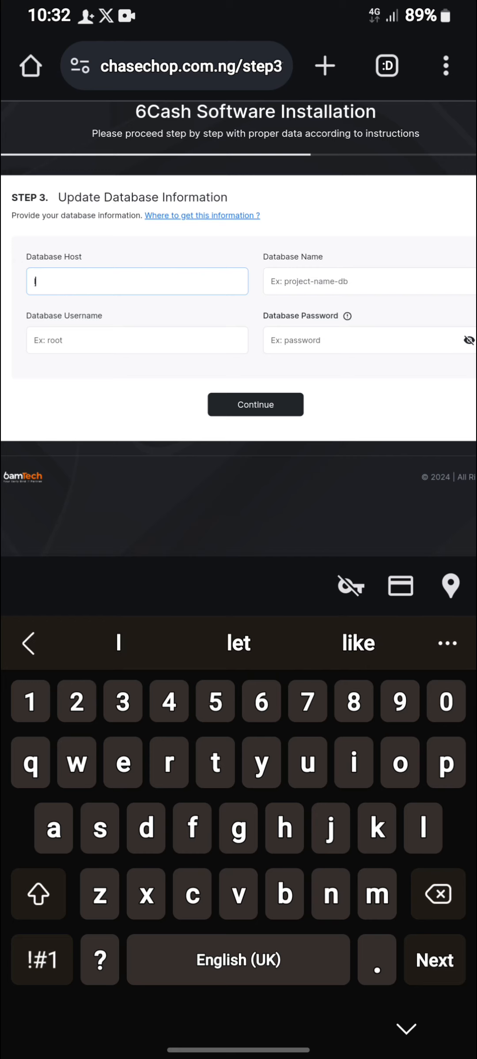
text(os)
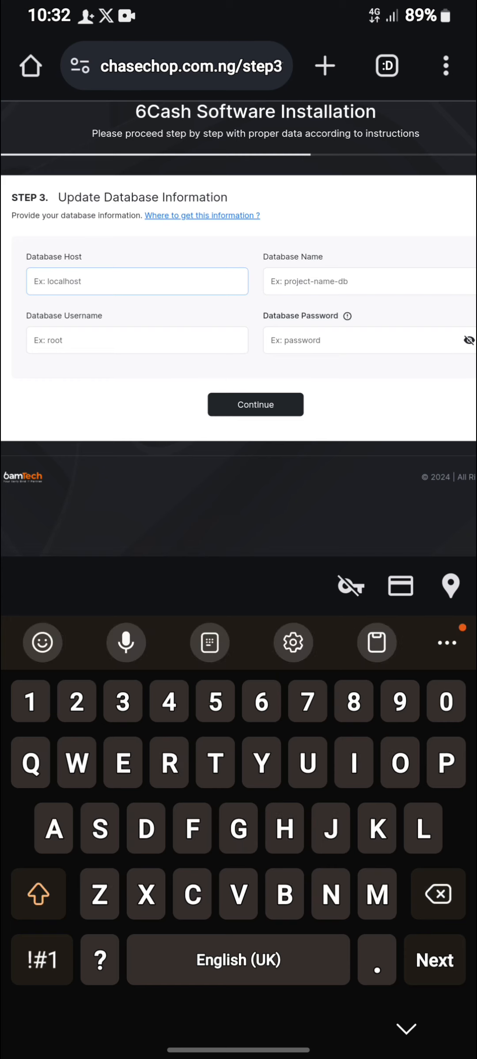
text(L)
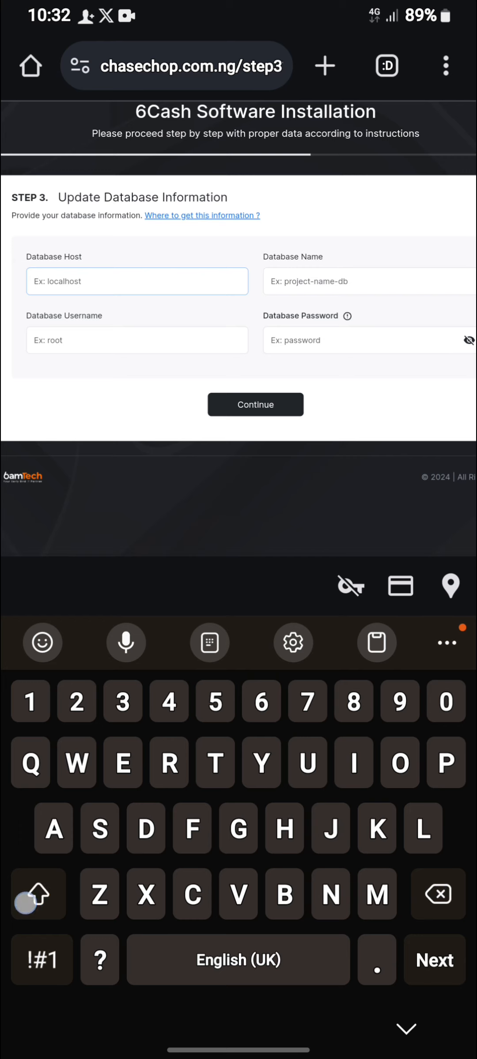
text(loca)
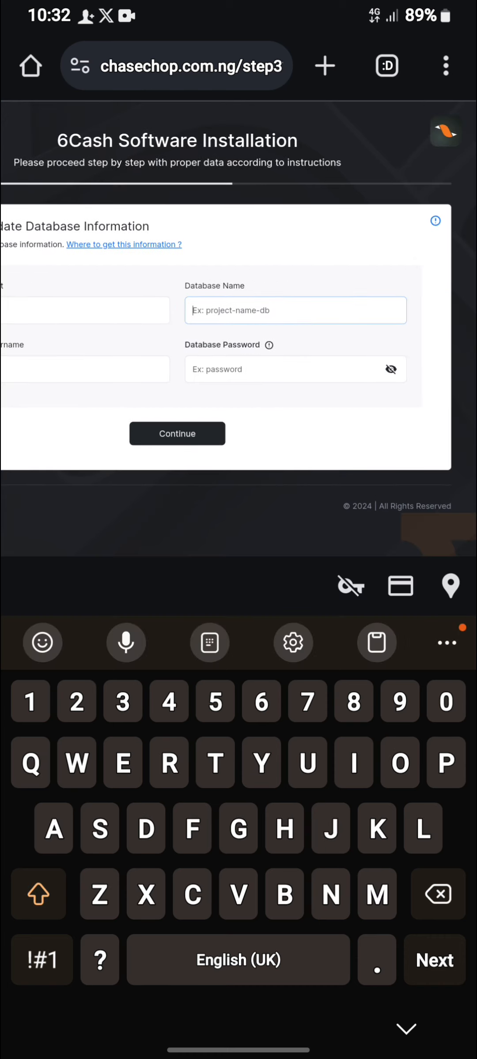
click(295, 310)
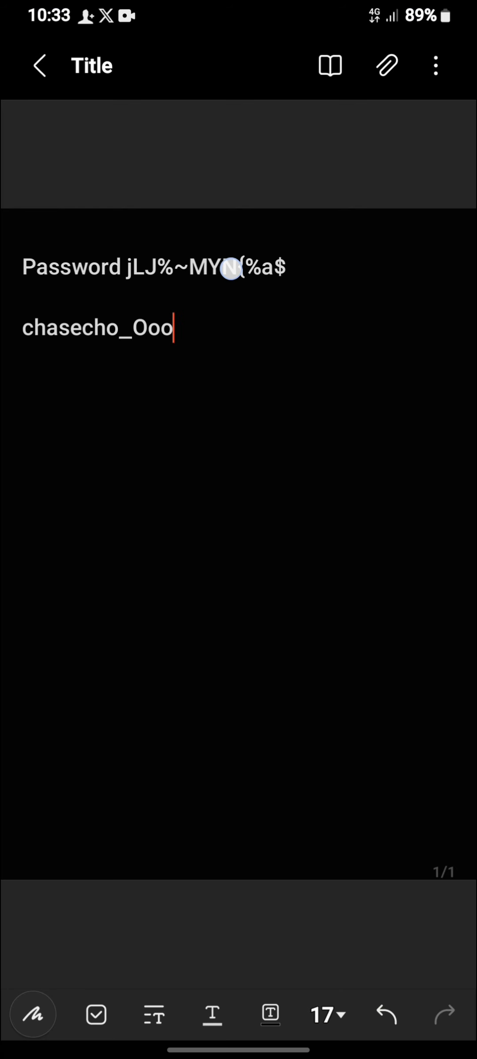
Step: Select the saved database password text in the Samsung Notes note
double_click(214, 267)
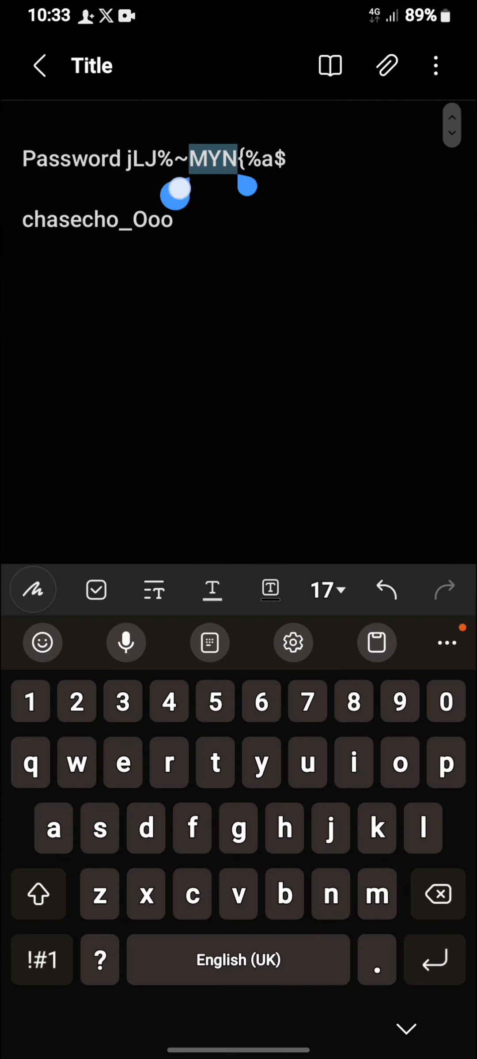
drag(177, 196, 154, 203)
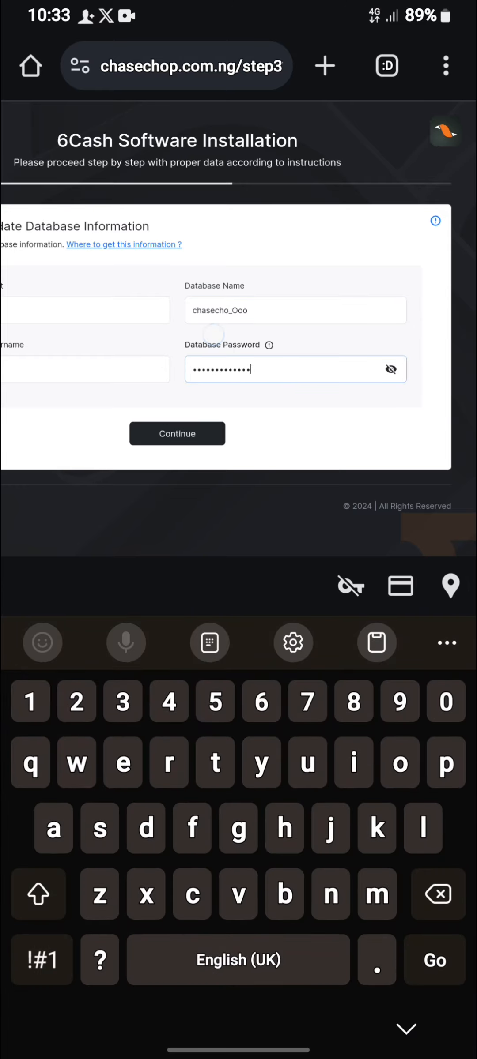
Step: Enter the saved password with chasecho_Ooo as name and user, and connect the database
click(390, 369)
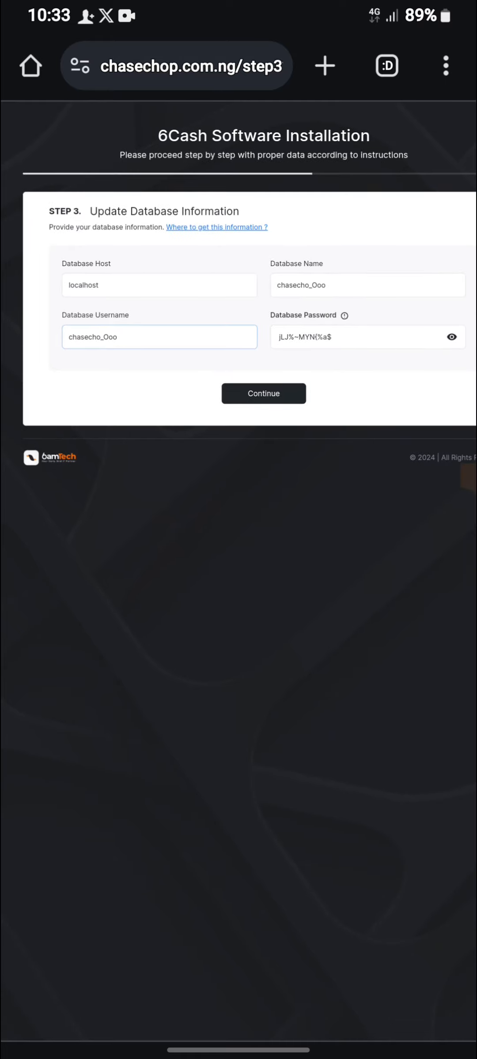
click(263, 393)
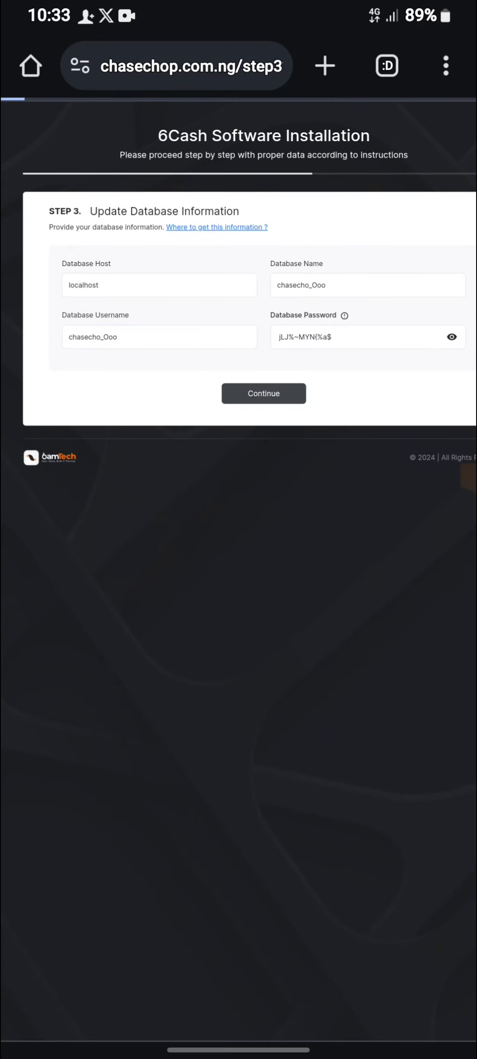
click(263, 393)
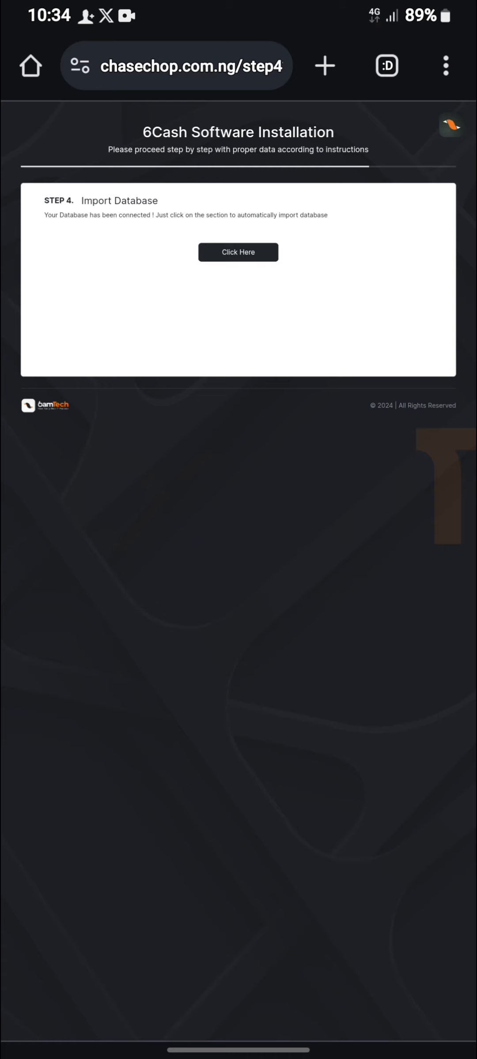
Step: Import the database automatically via Click Here and reach Admin Account Settings
click(237, 251)
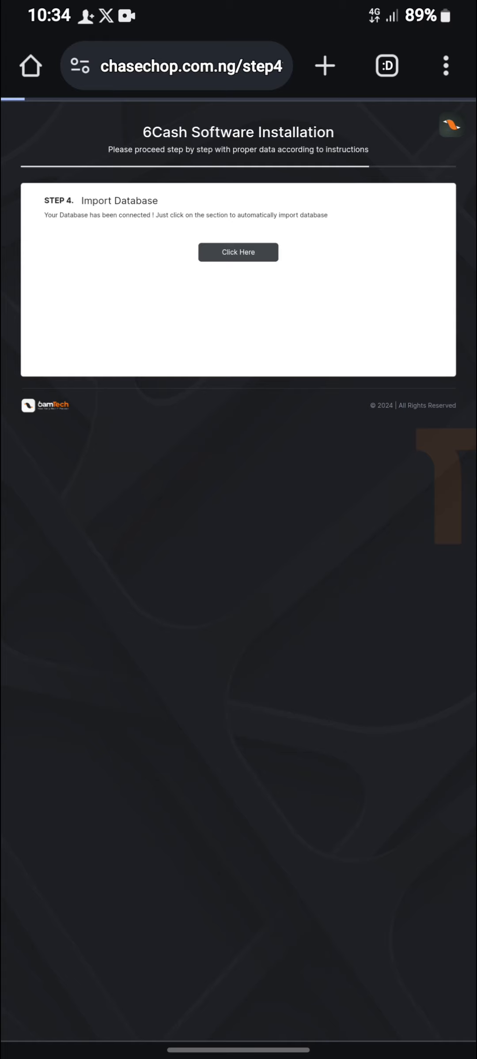
click(237, 252)
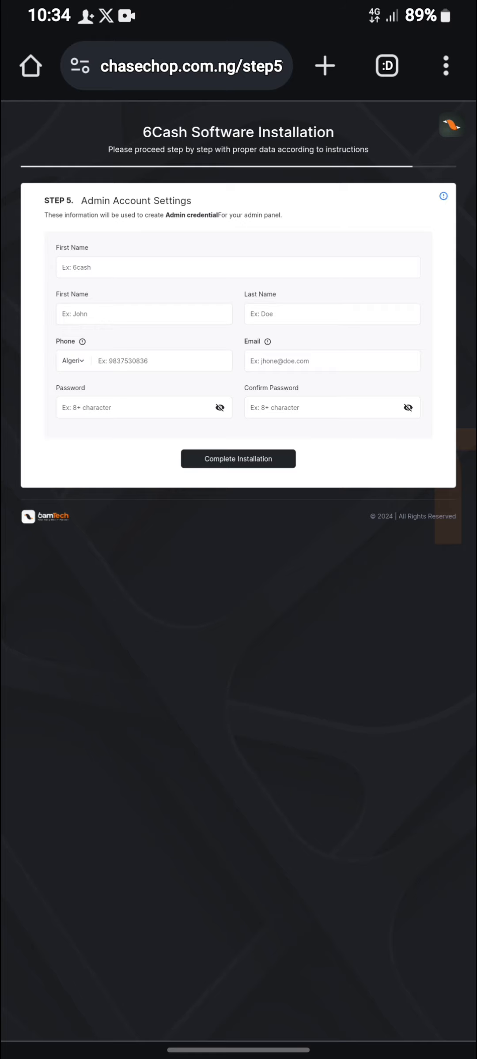
Step: Fill the admin names Alex and Henry and start the phone number with 09
click(237, 267)
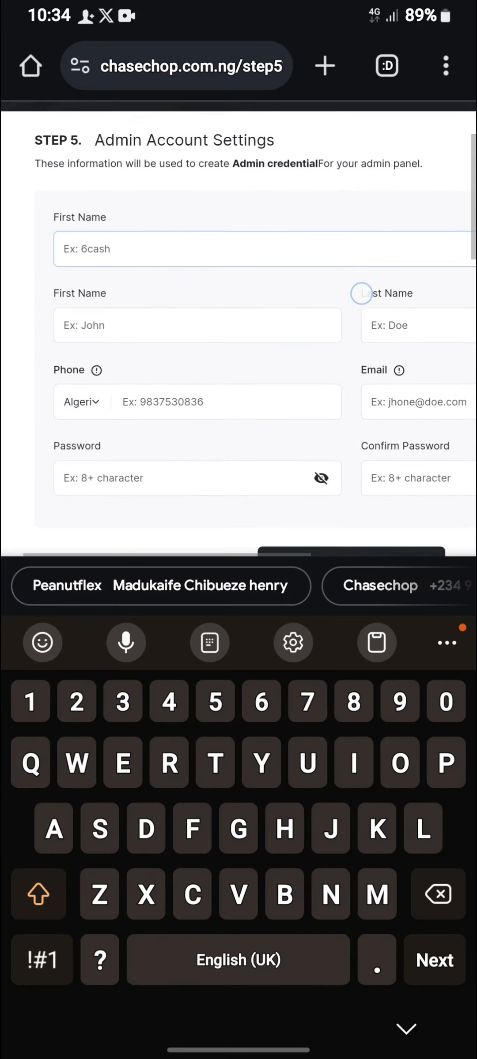
scroll(down, 3)
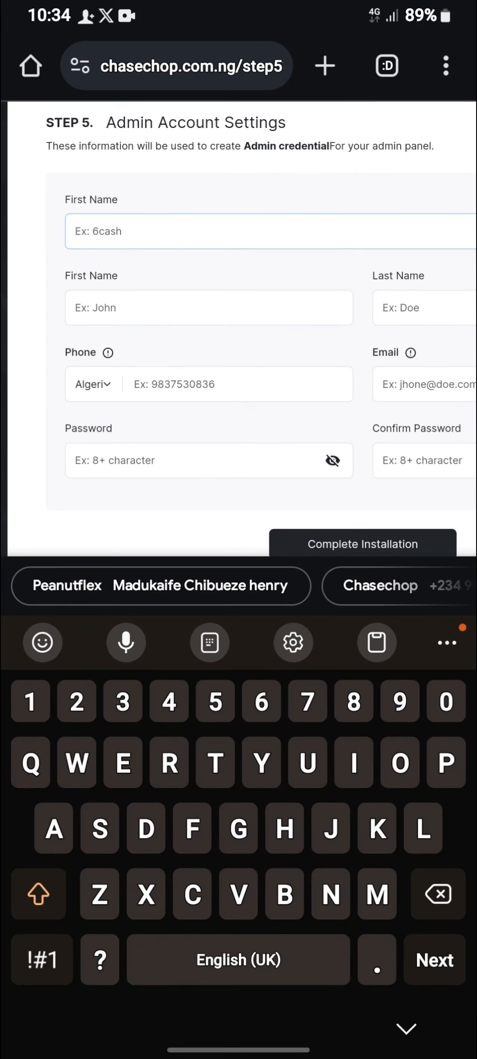
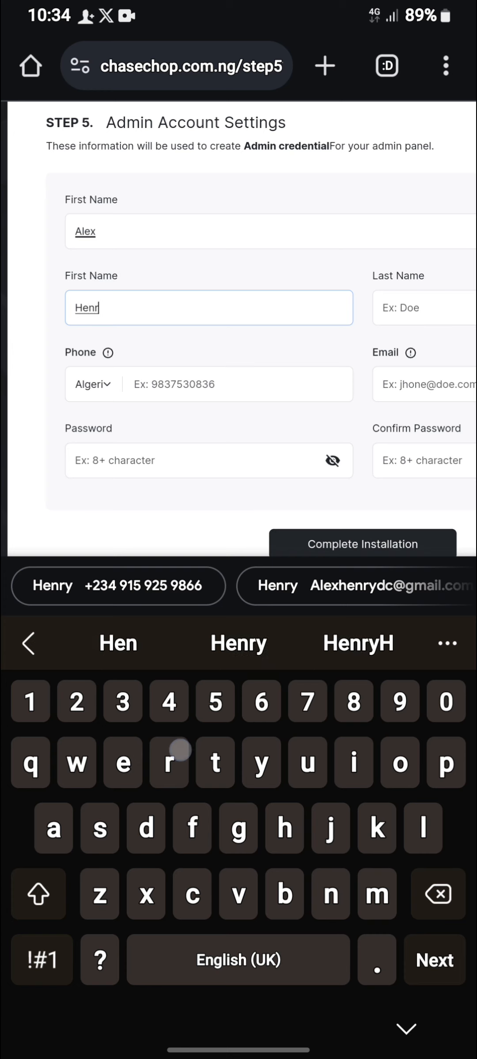
click(210, 383)
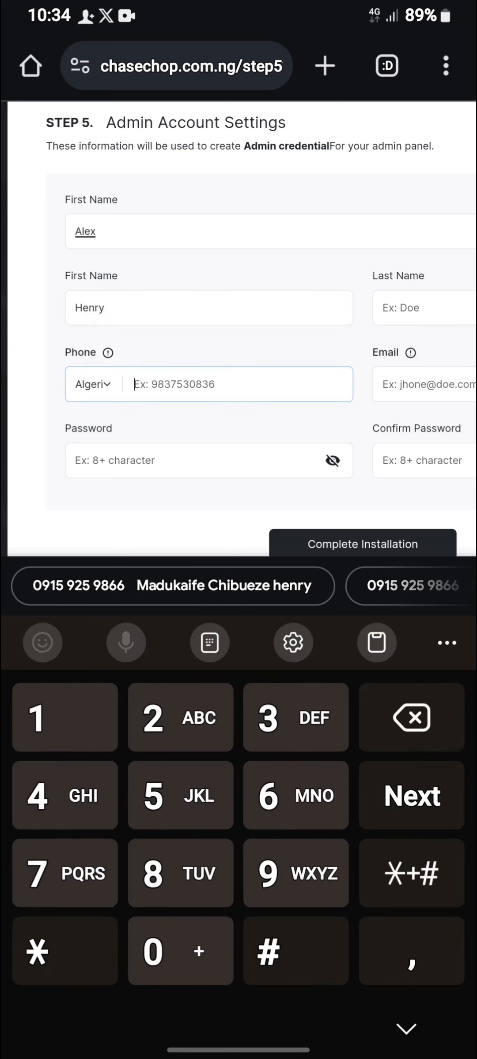
text(09)
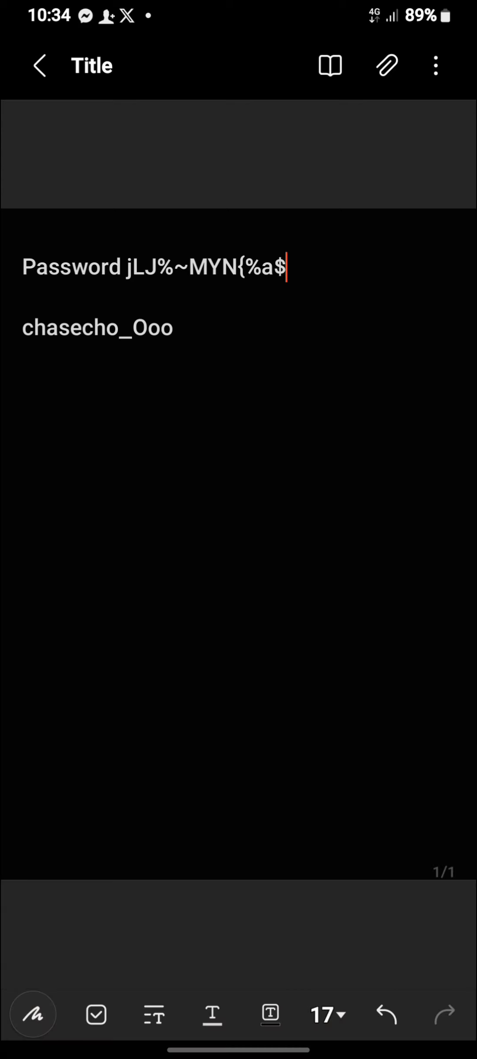
Step: Select and copy the saved password from the Samsung Notes note
double_click(142, 266)
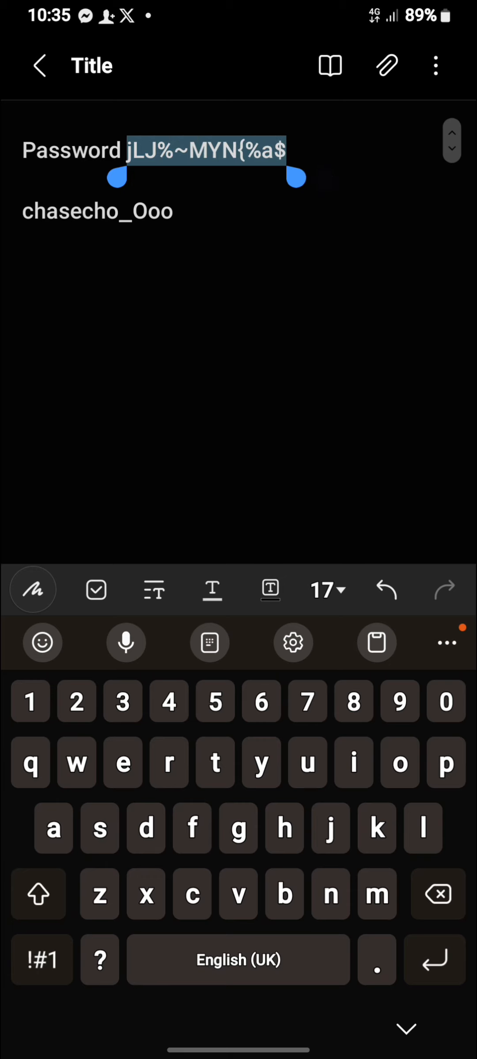
click(205, 150)
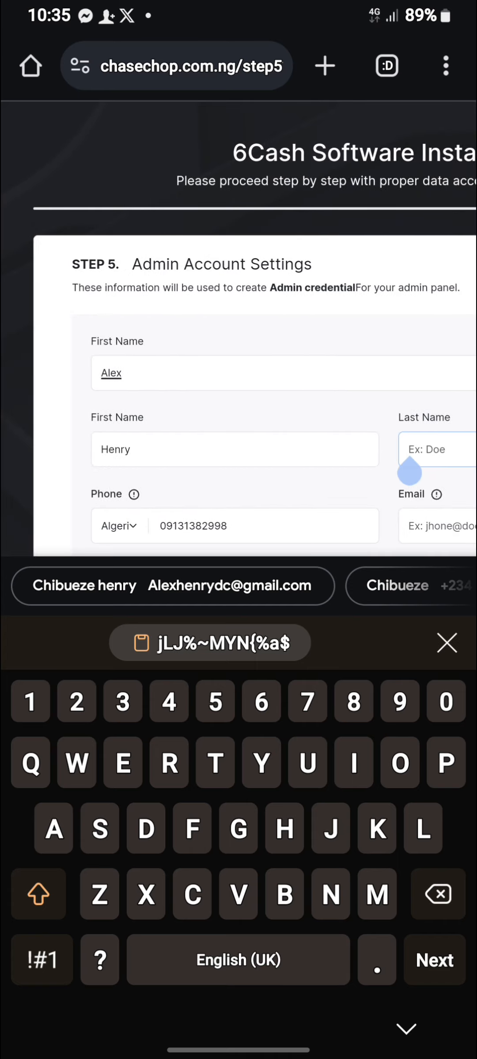
Step: Finish last name, email and both password fields, then complete the installation to All Done
text(John)
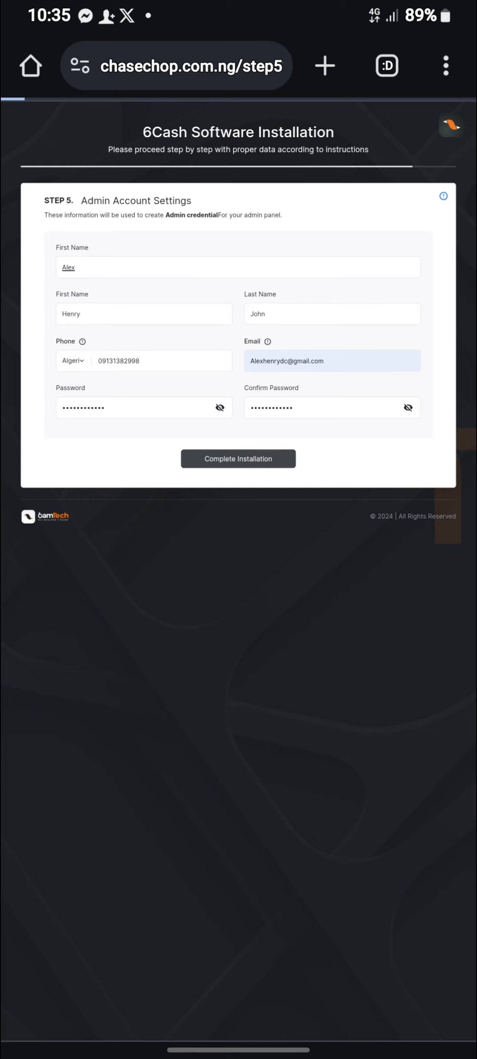
click(237, 459)
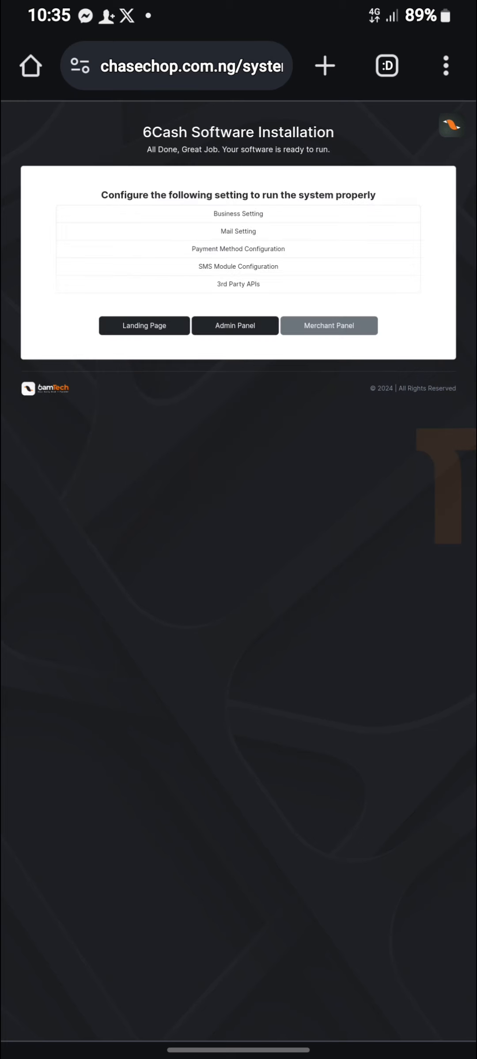